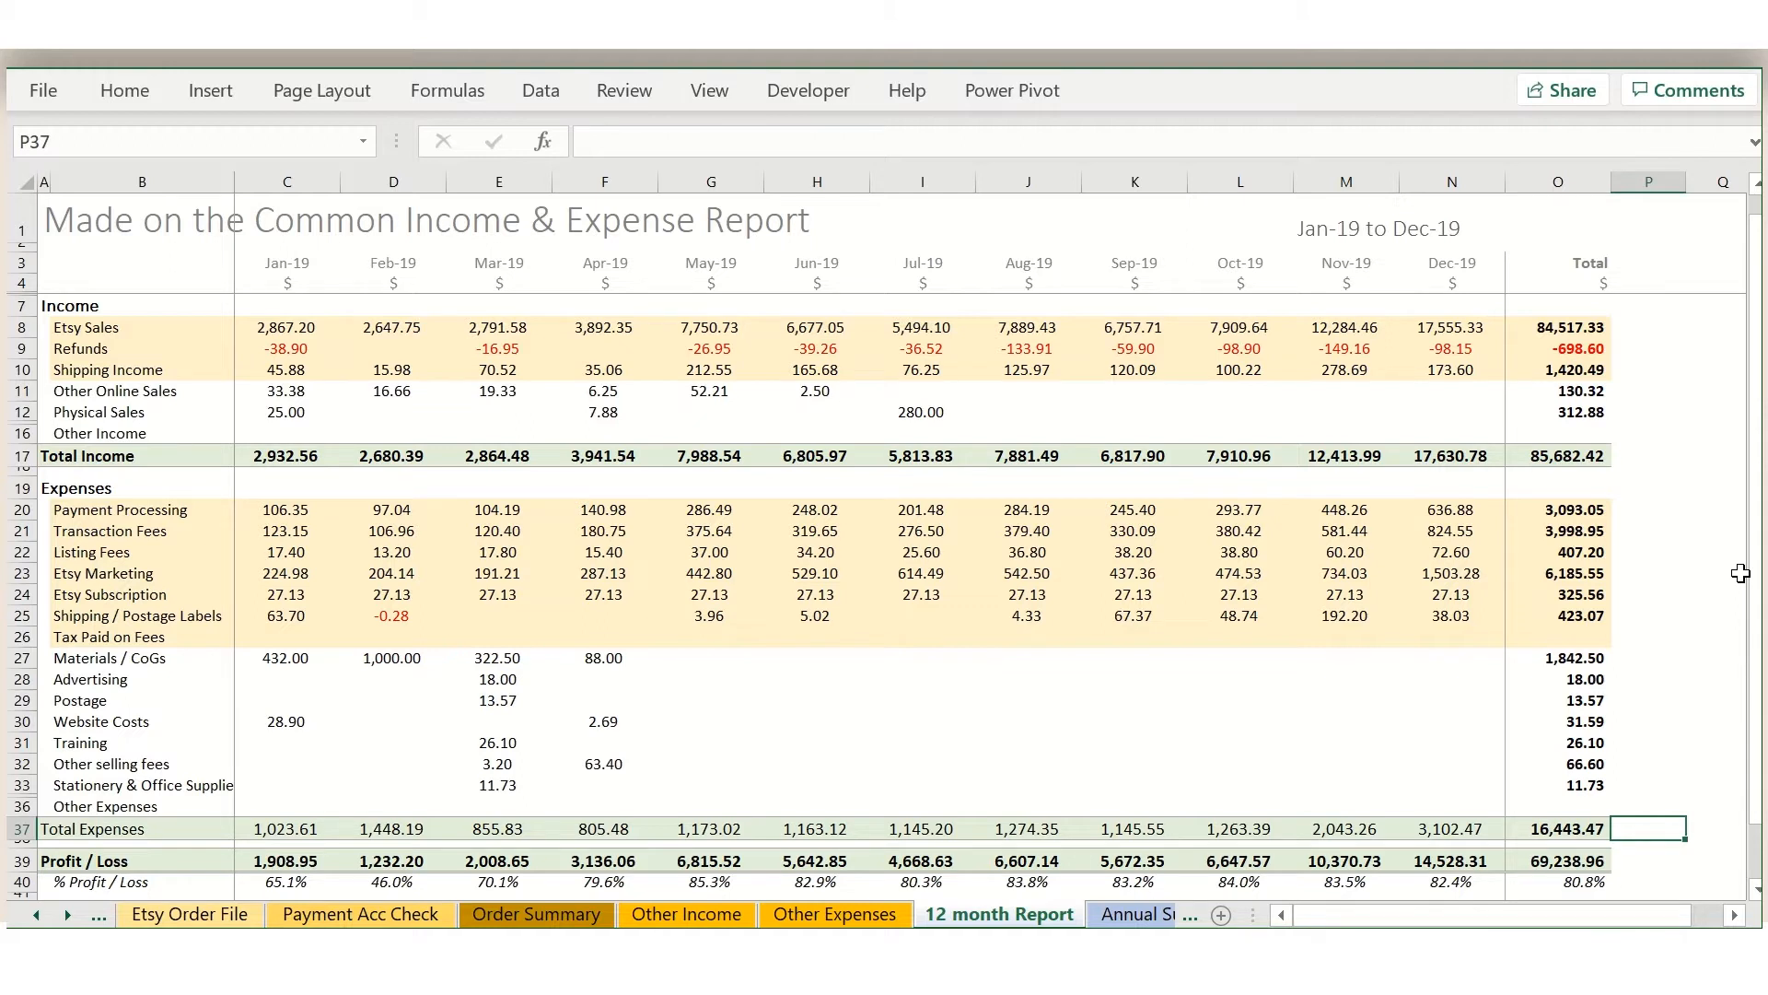
mouse_move(597, 297)
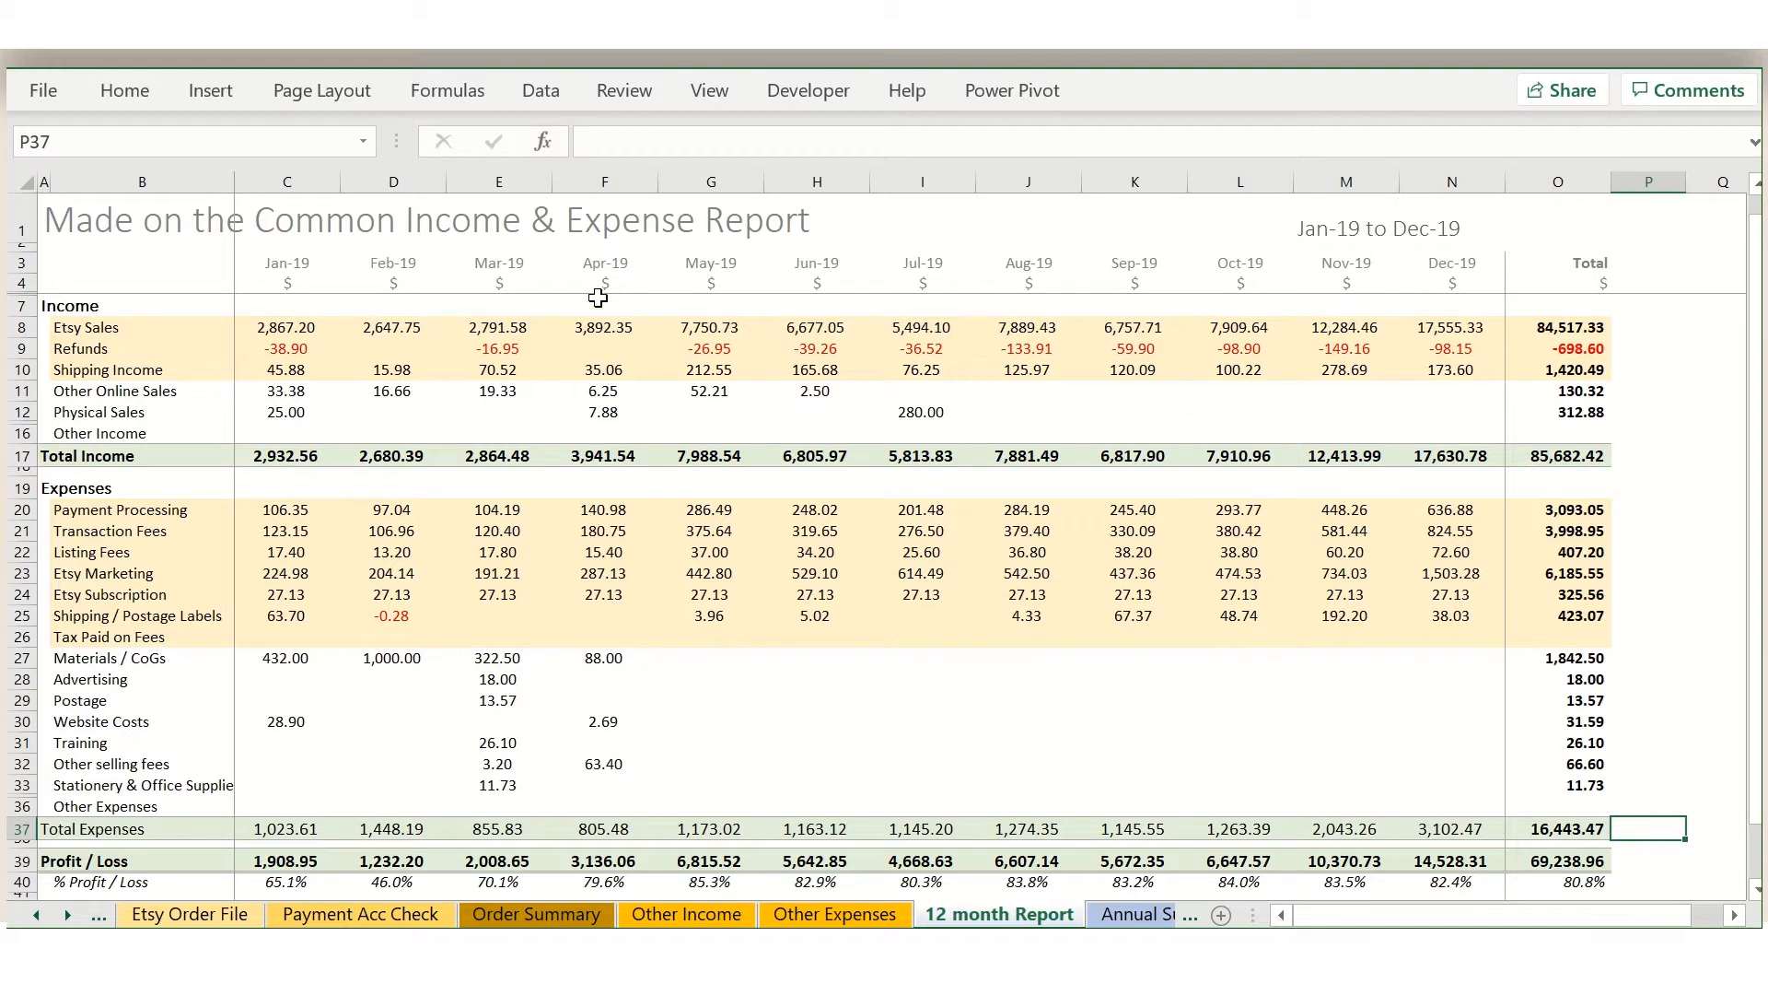
mouse_move(1223, 268)
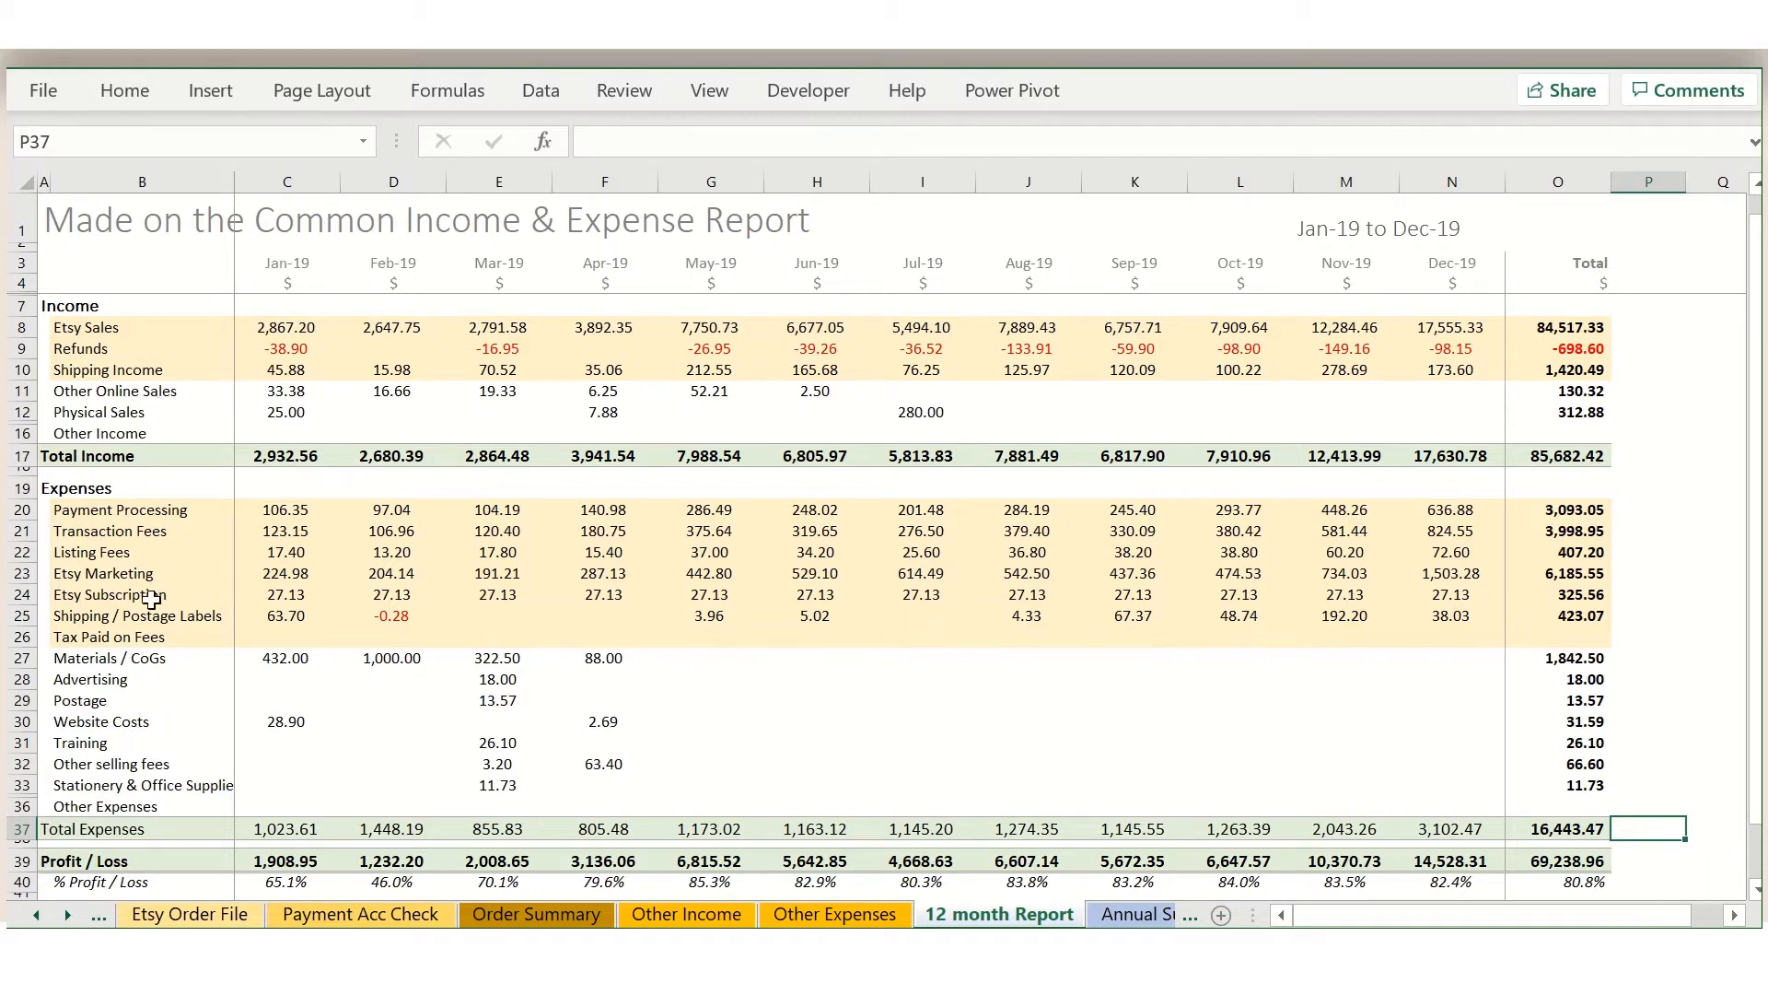
mouse_move(129, 786)
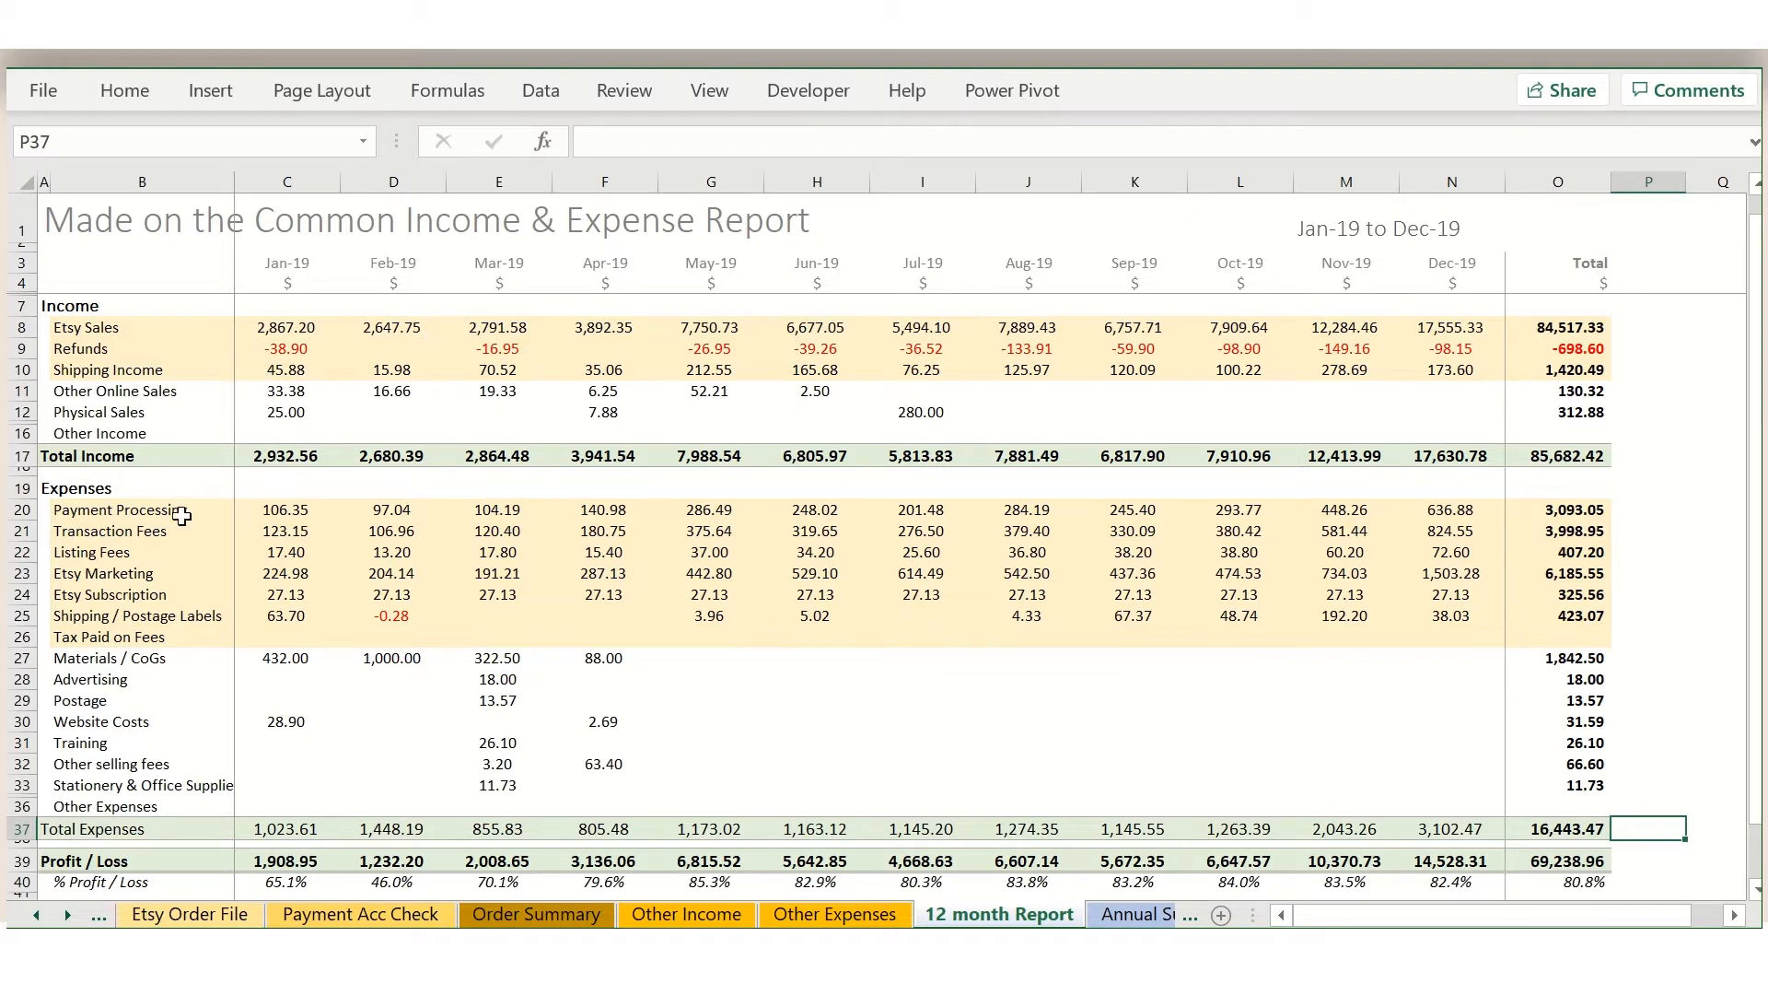
mouse_move(164, 762)
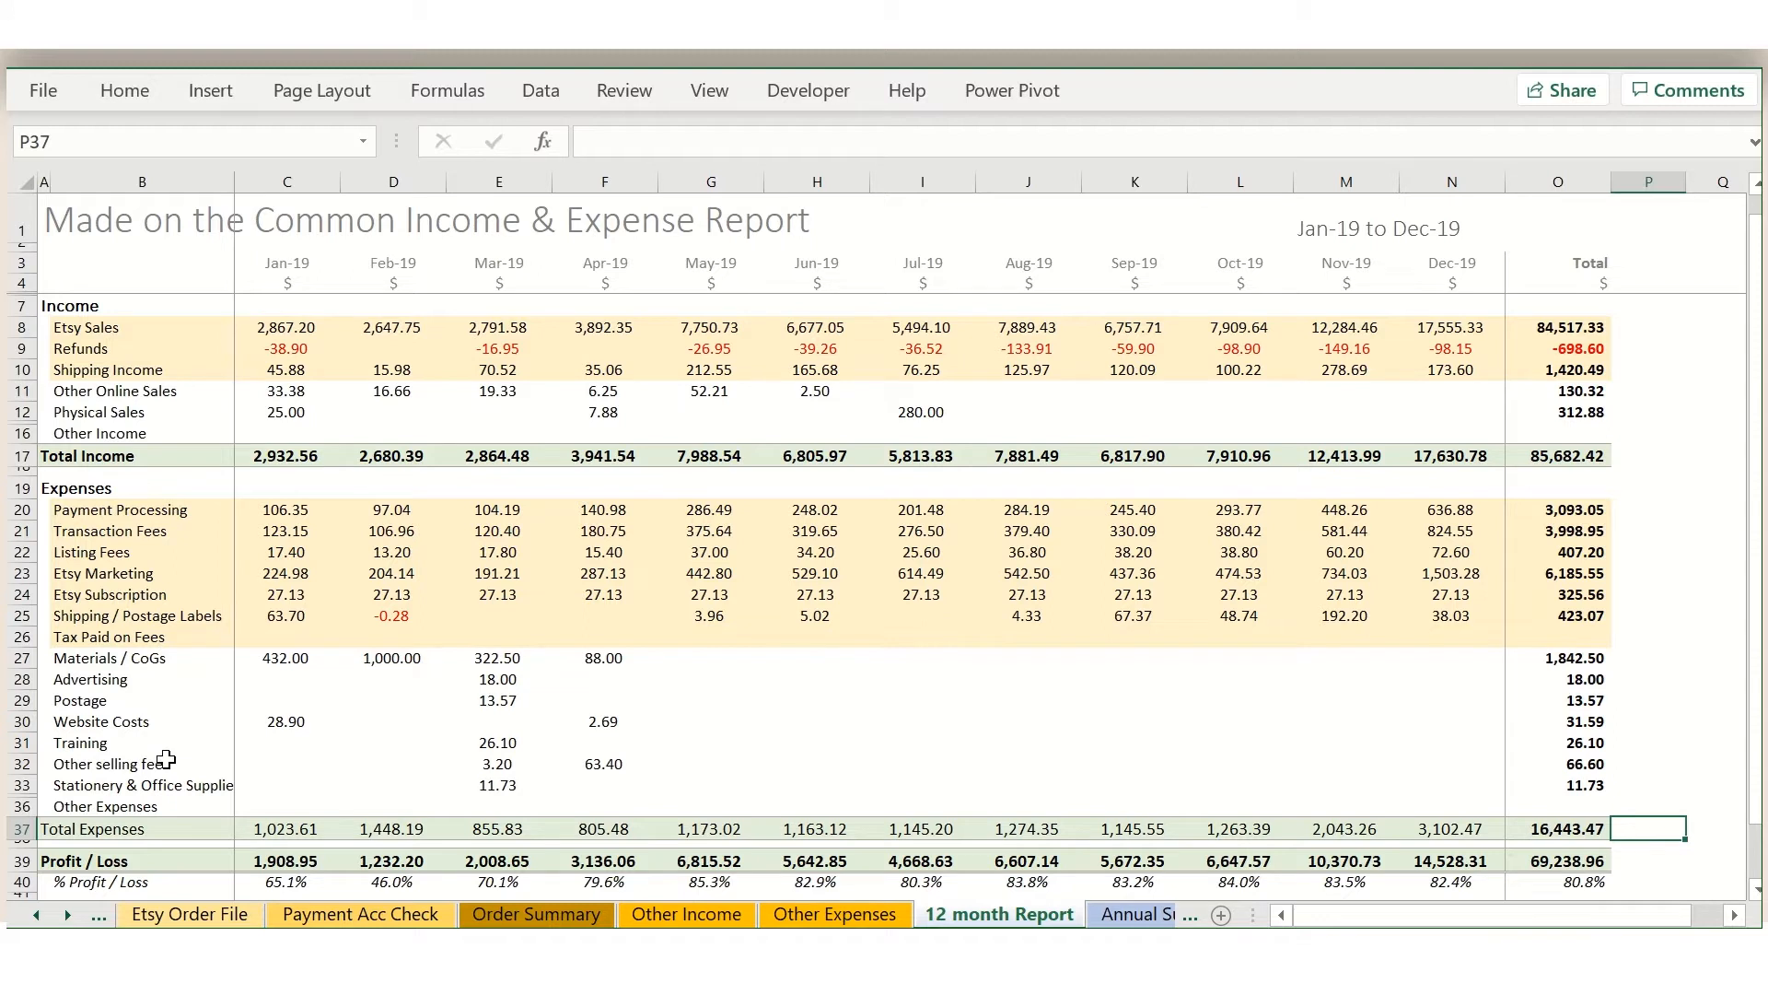
mouse_move(138, 398)
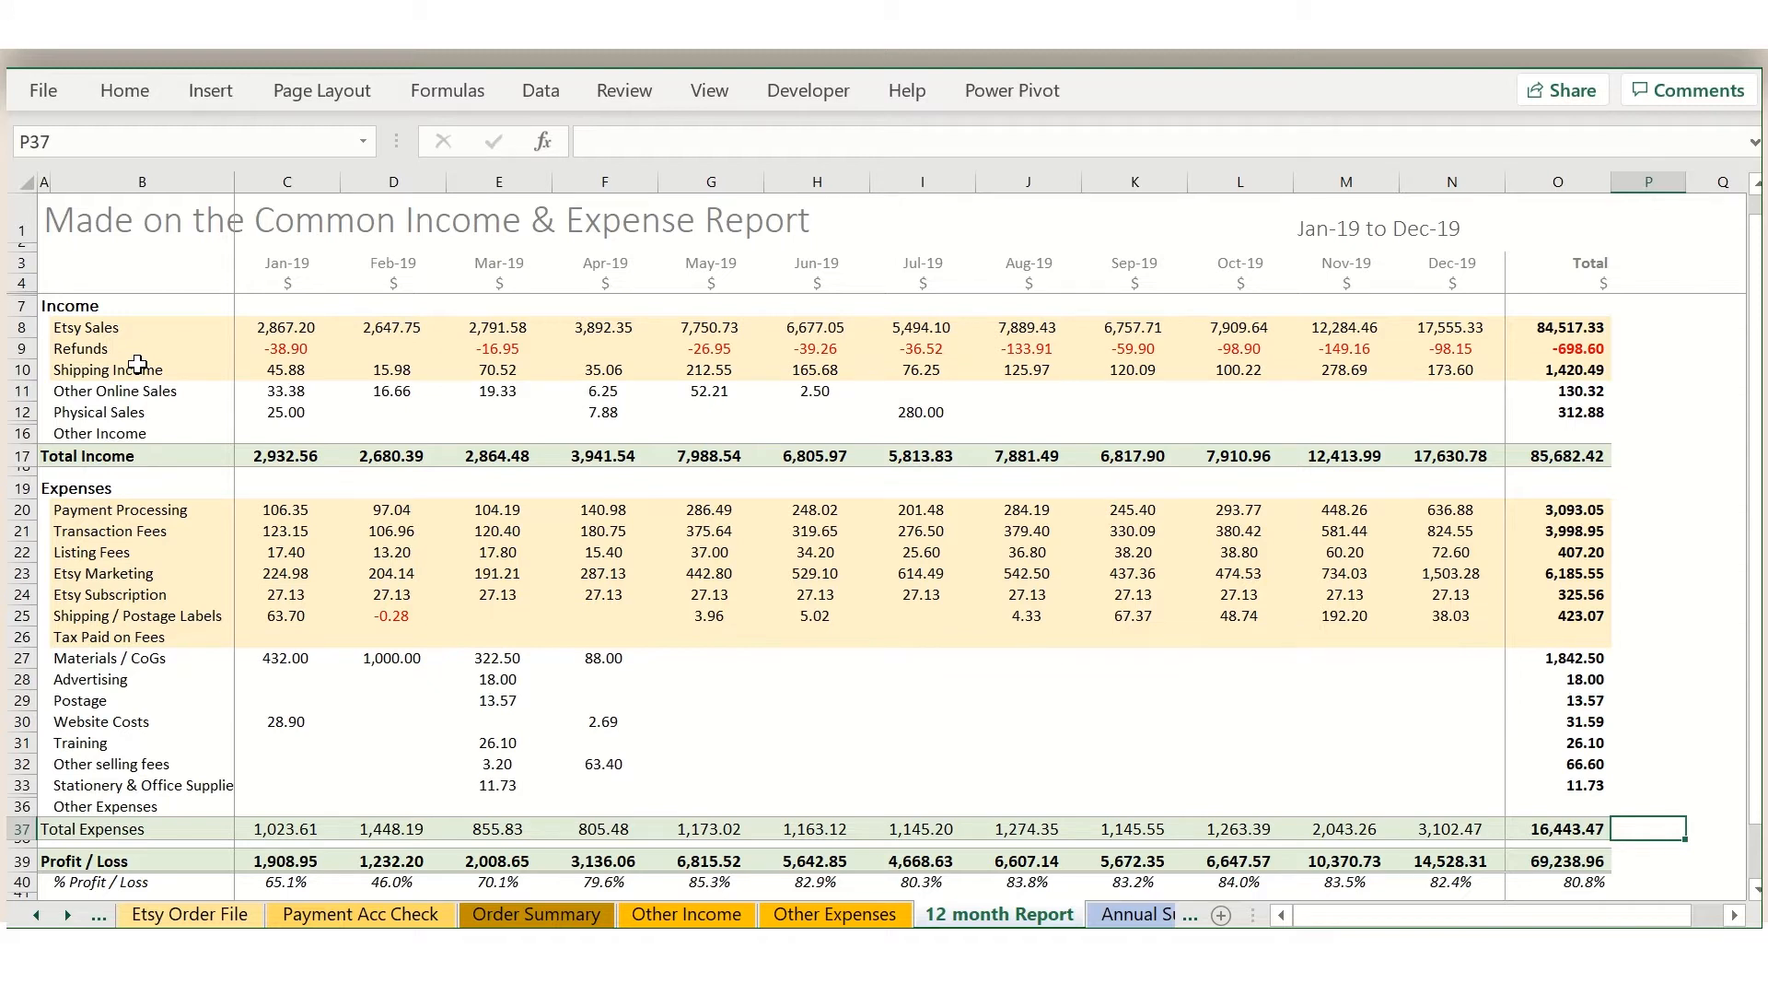
mouse_move(174, 862)
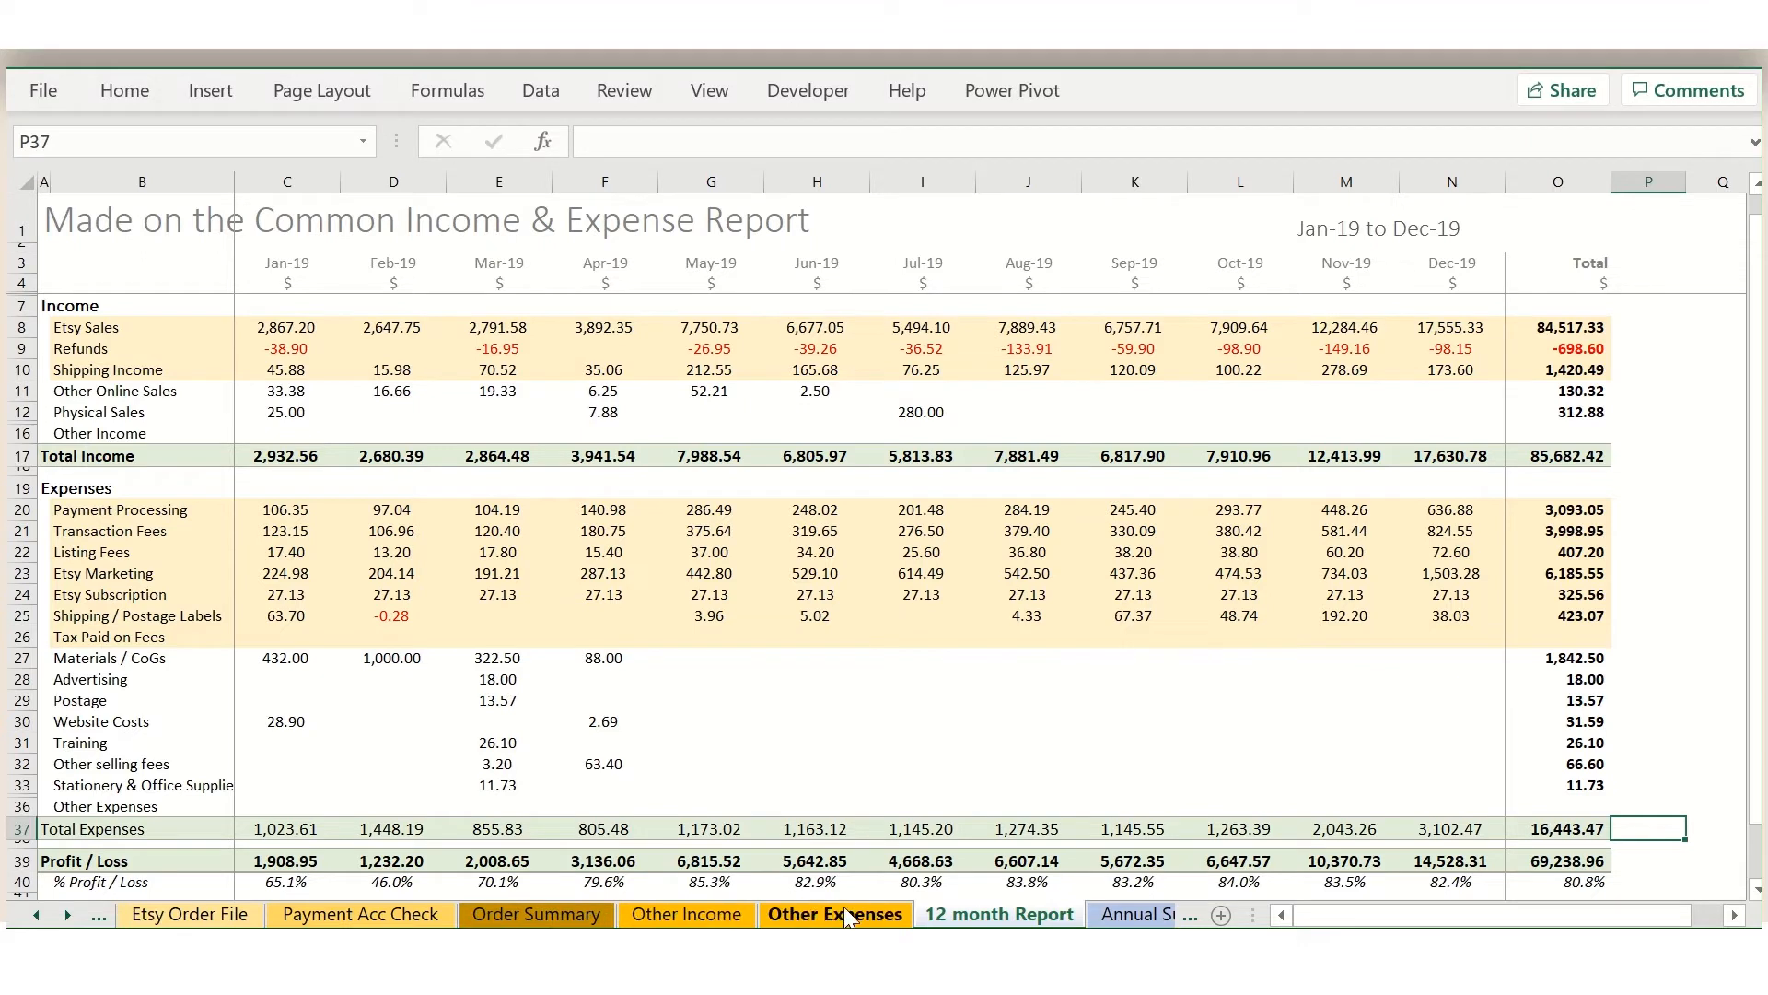
mouse_move(908, 816)
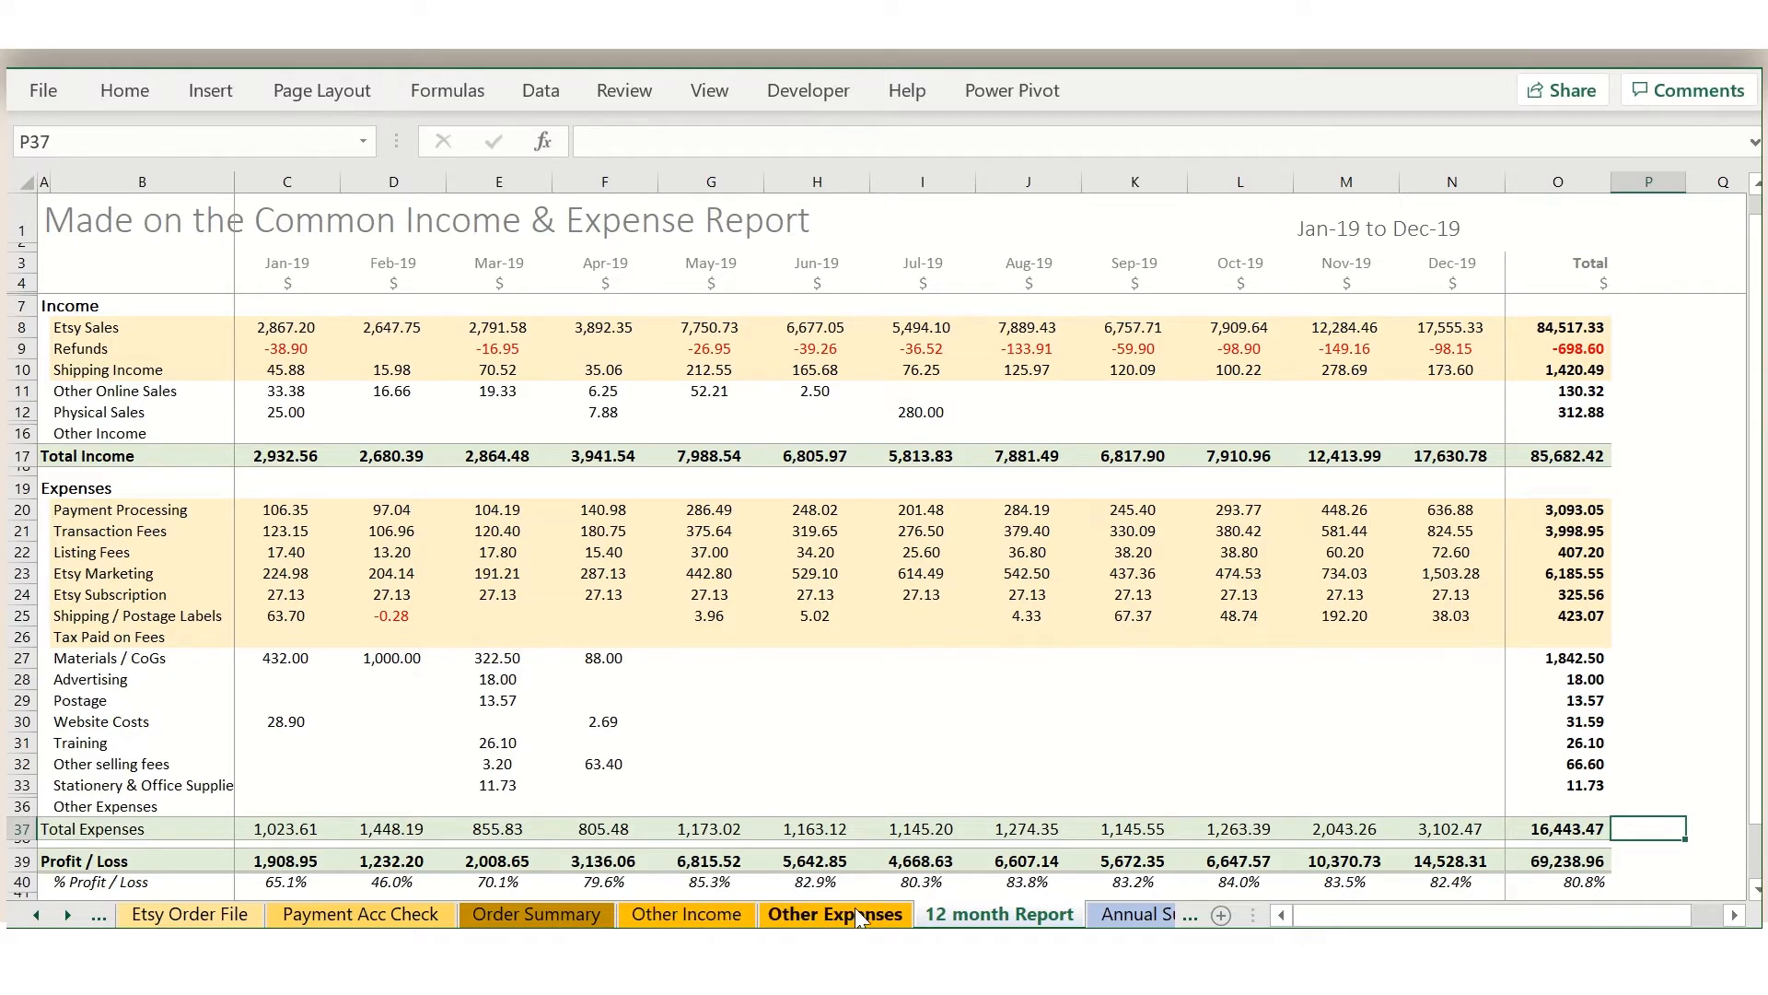
- Review the Other Income sheet and its row-20 category choices, then show the Other Expenses sheet
click(685, 916)
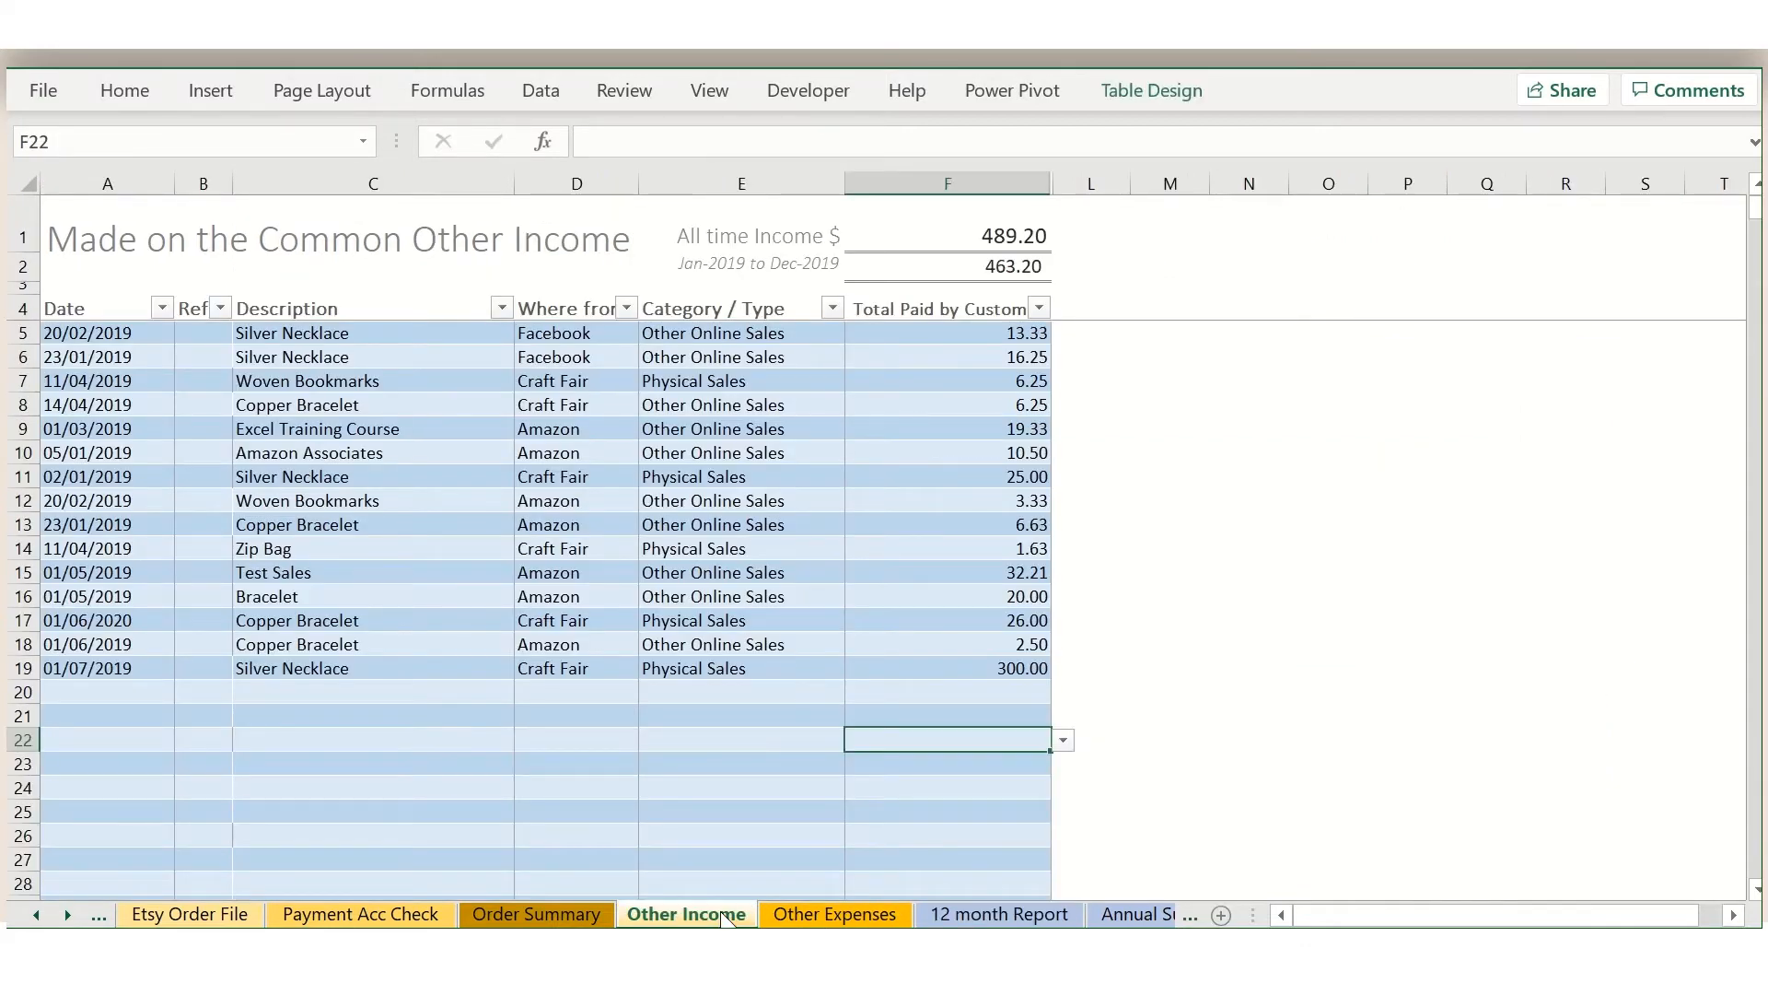
mouse_move(102, 681)
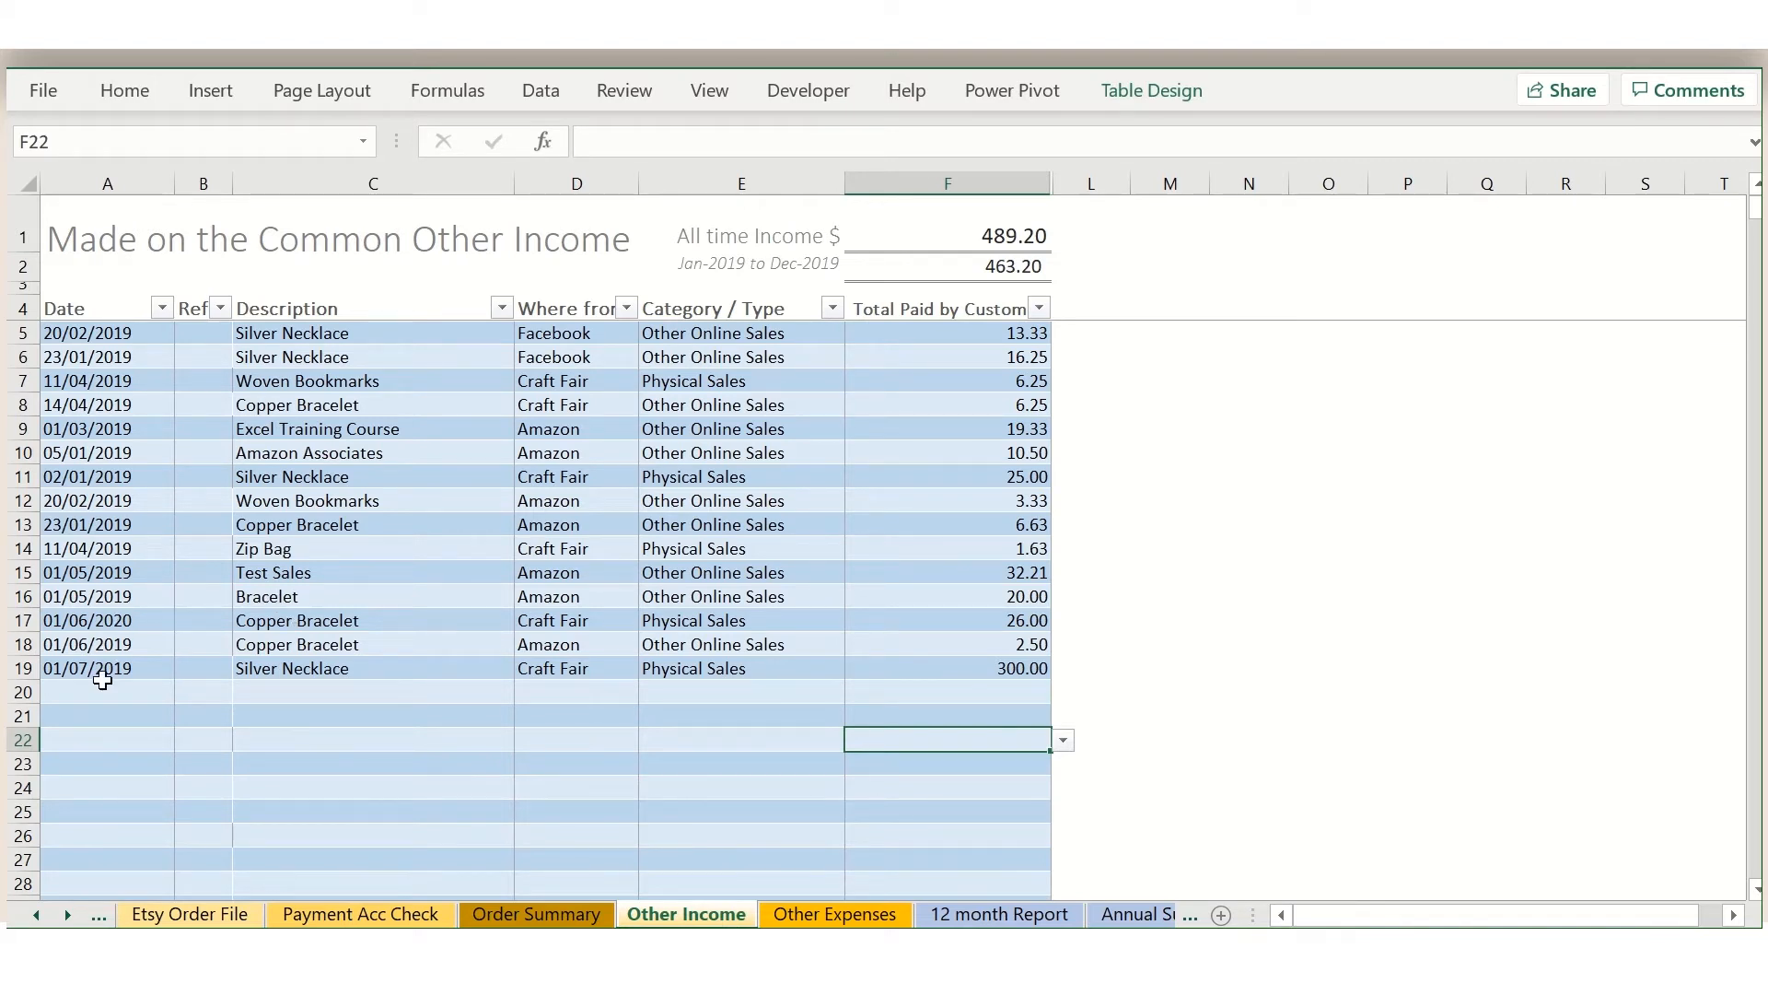
mouse_move(214, 687)
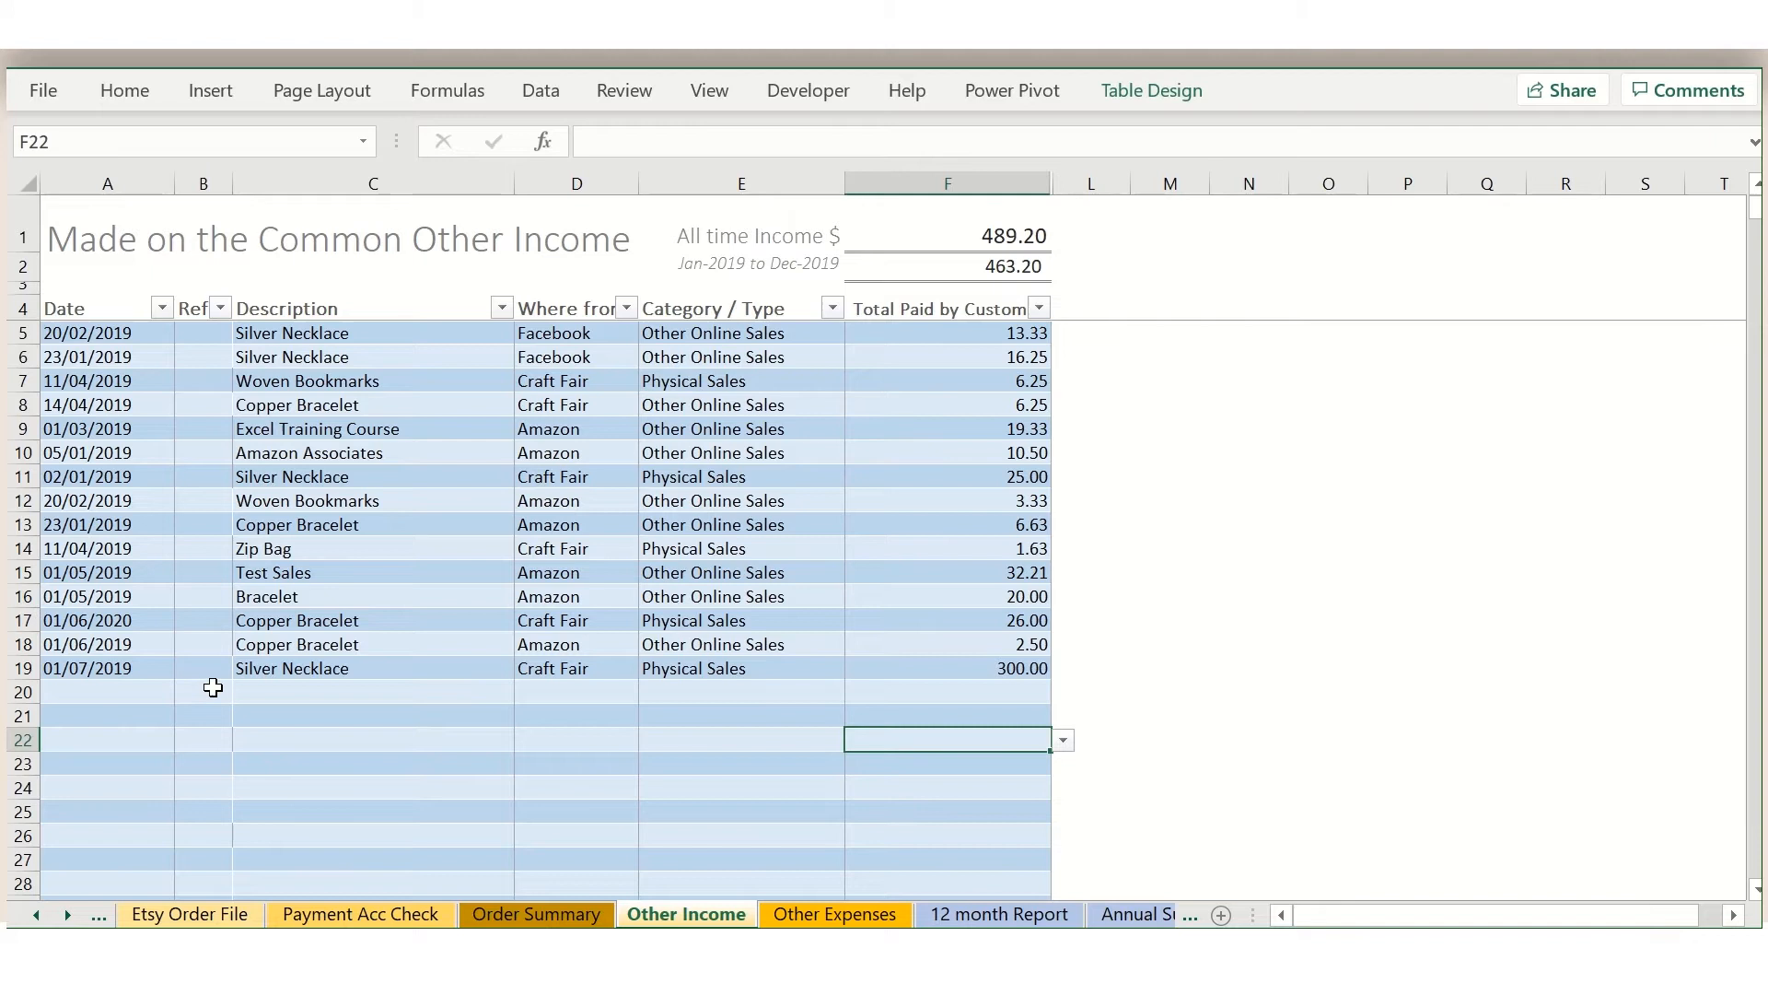
mouse_move(579, 685)
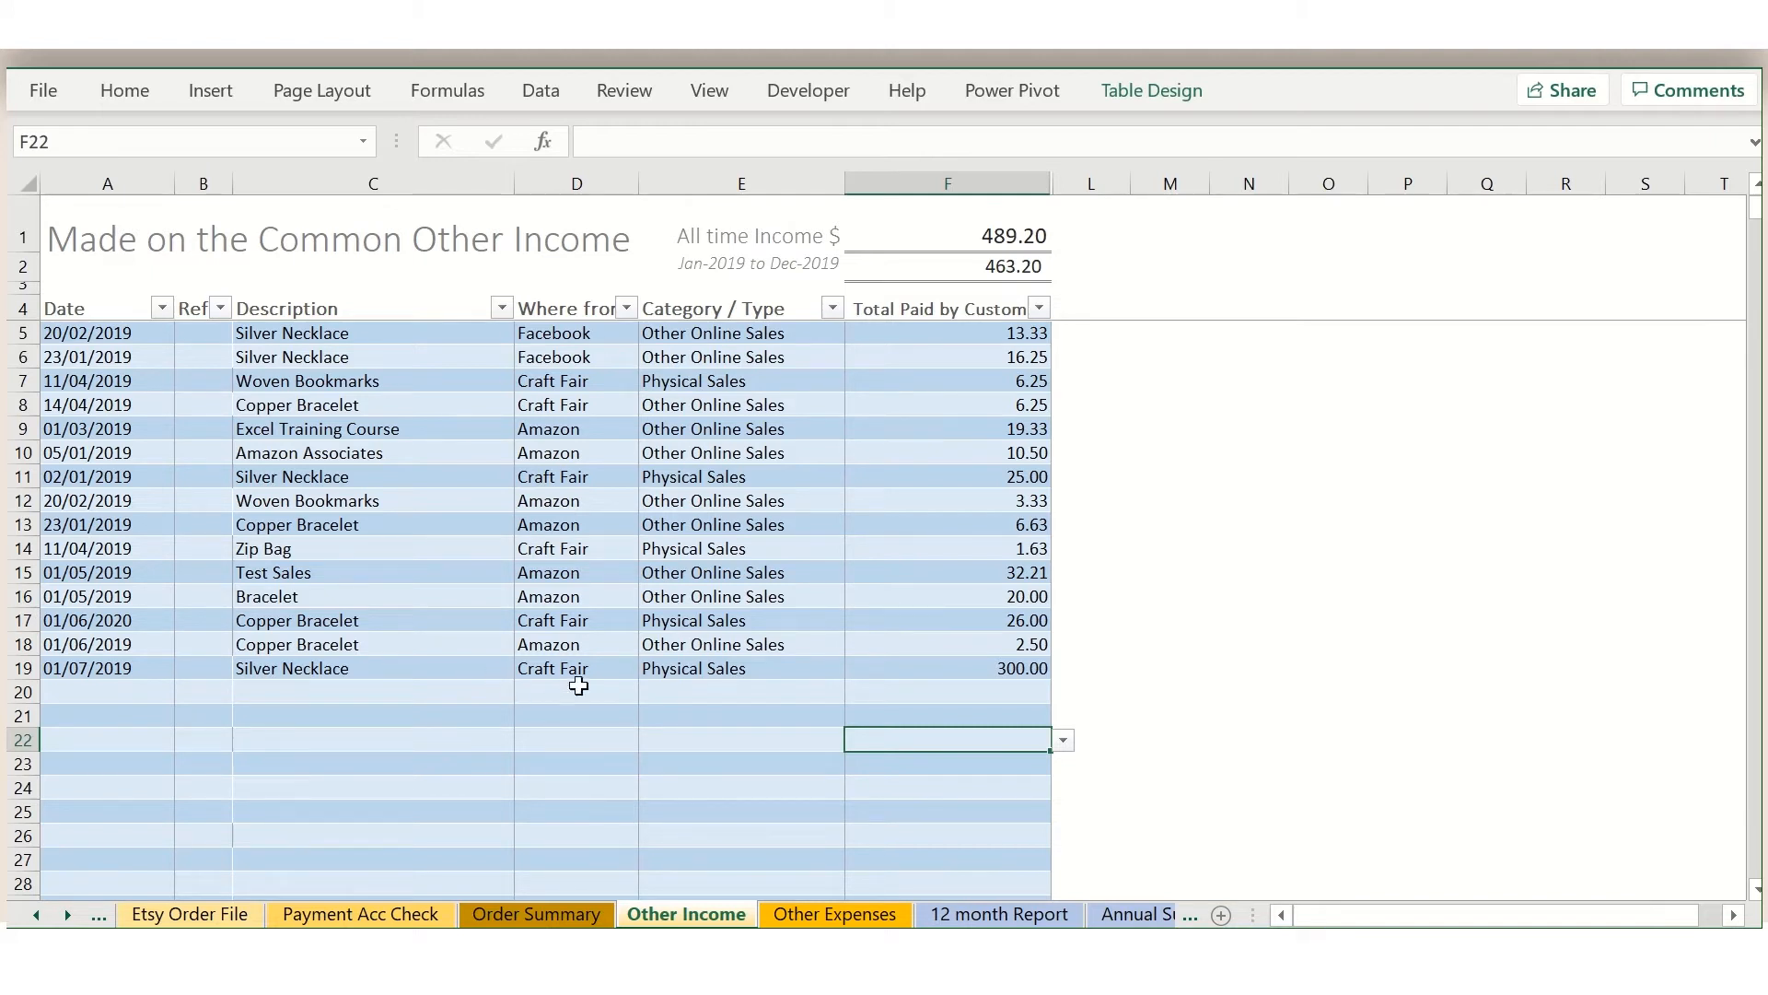
mouse_move(610, 679)
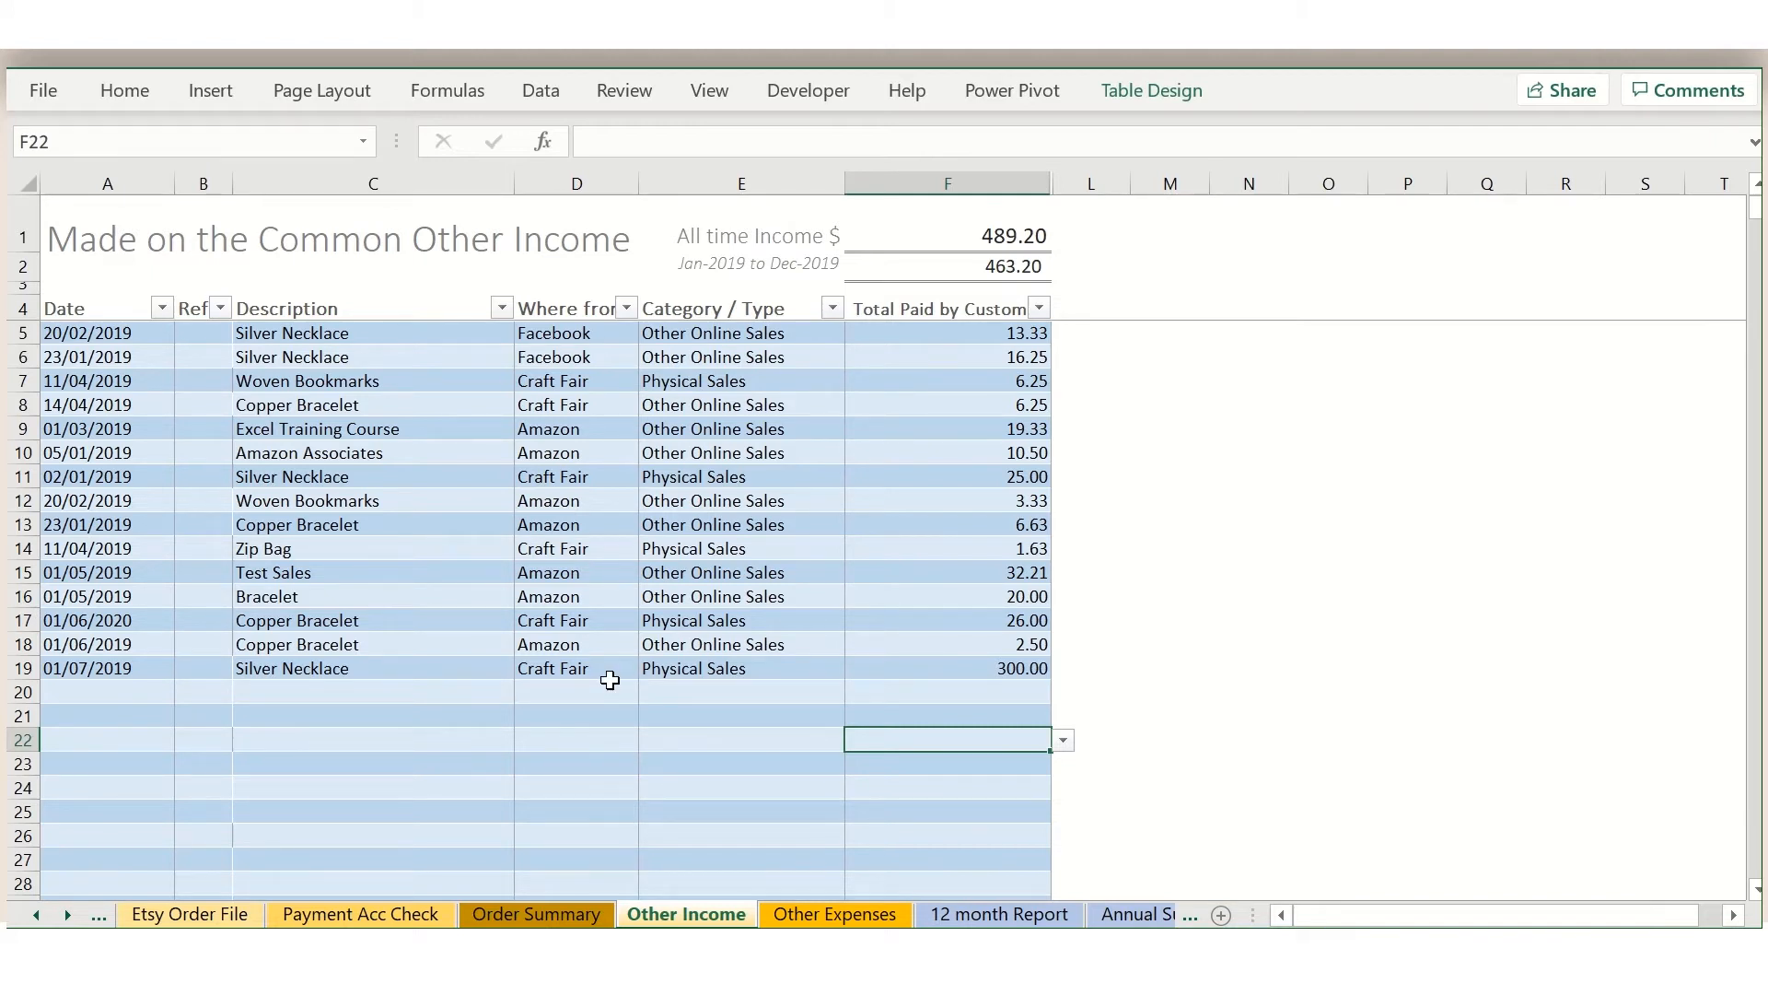
mouse_move(726, 676)
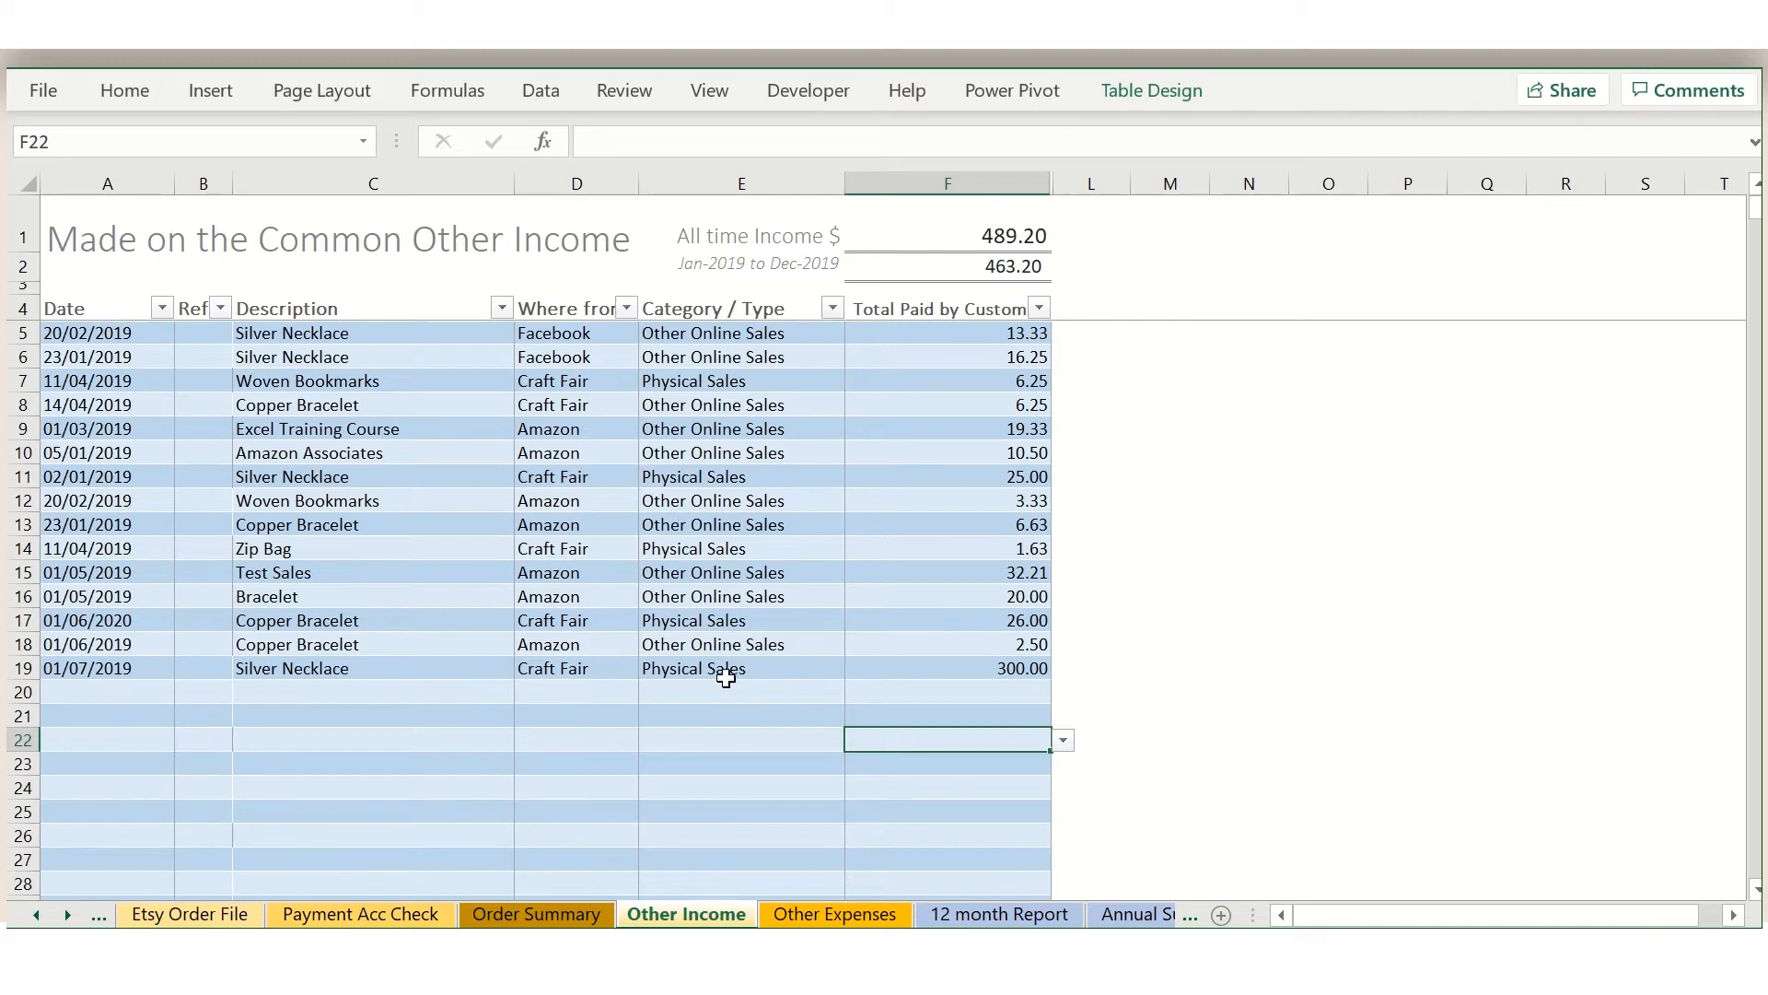
click(857, 690)
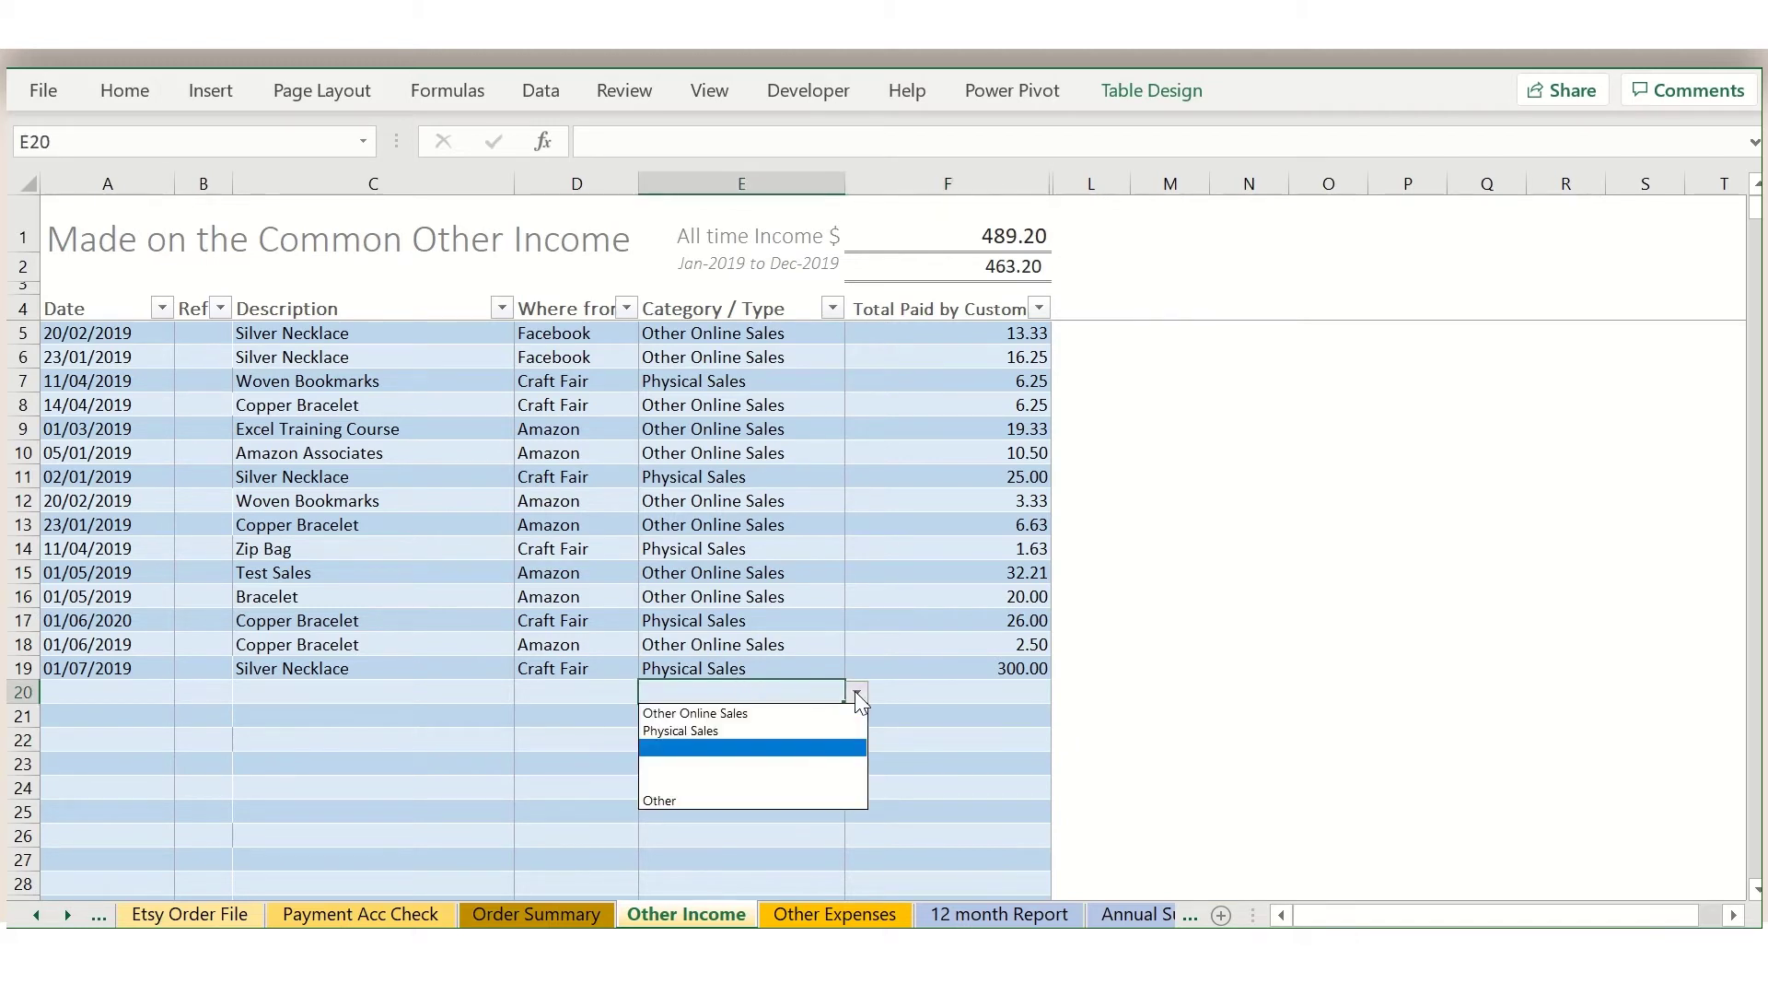
mouse_move(817, 728)
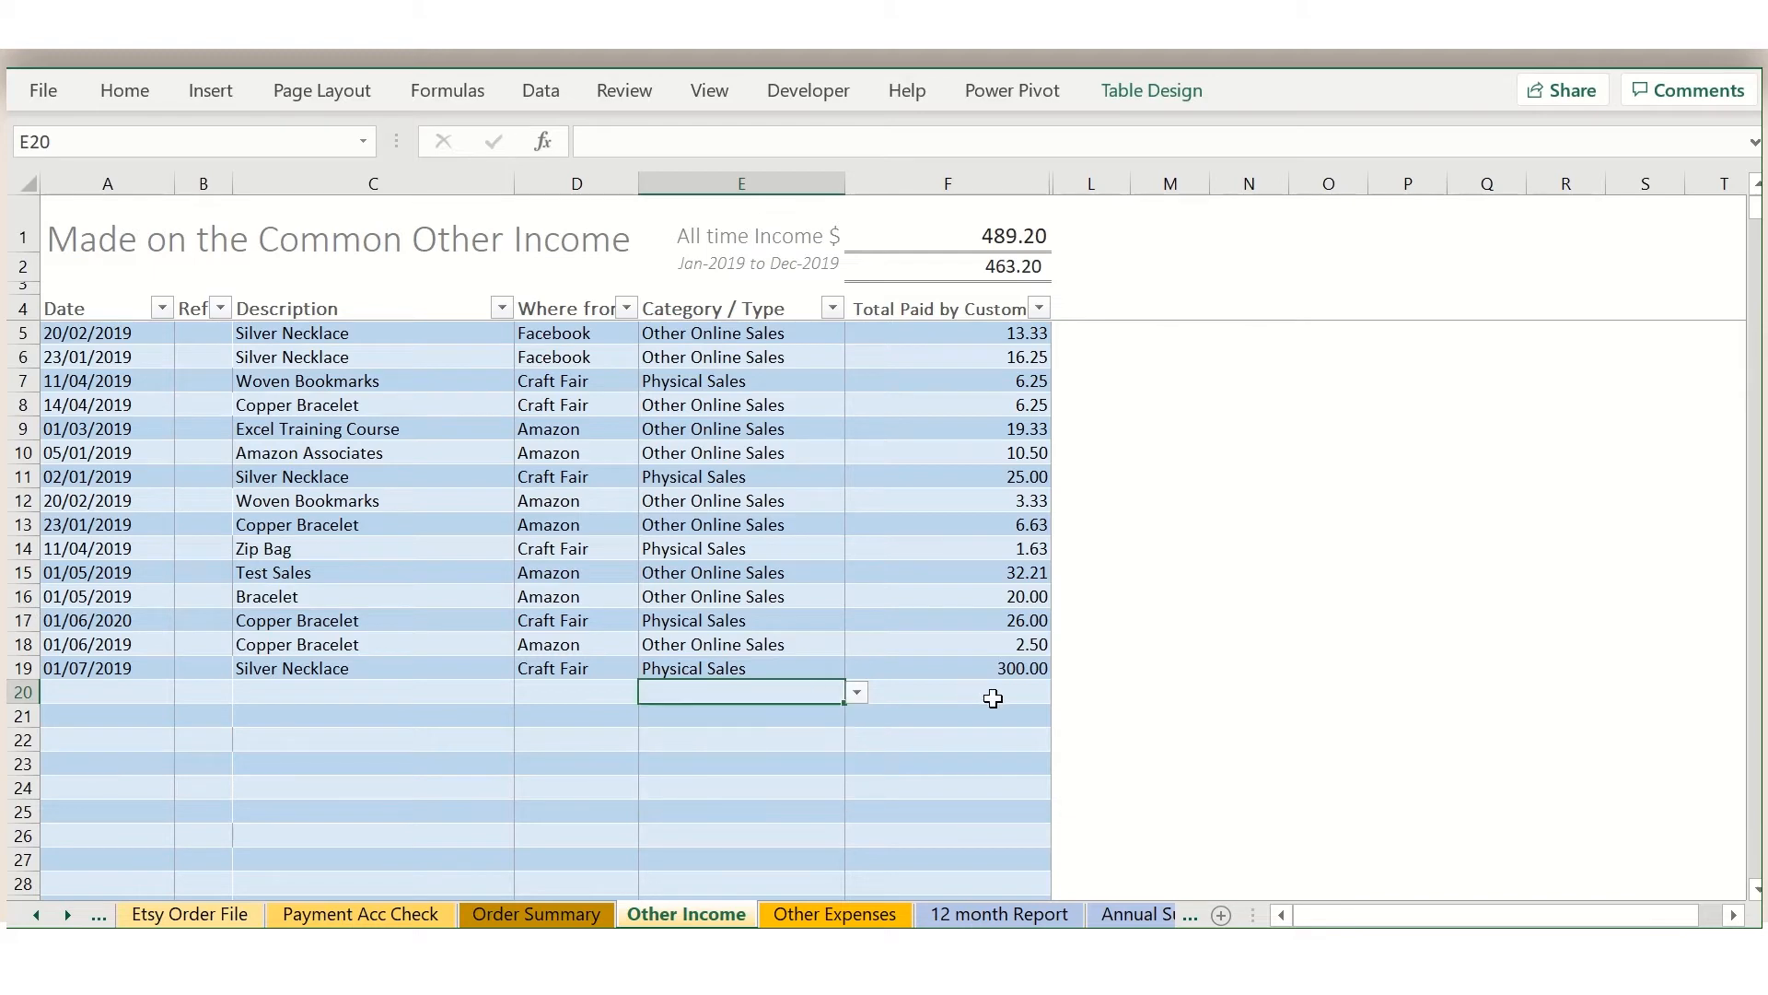
click(835, 914)
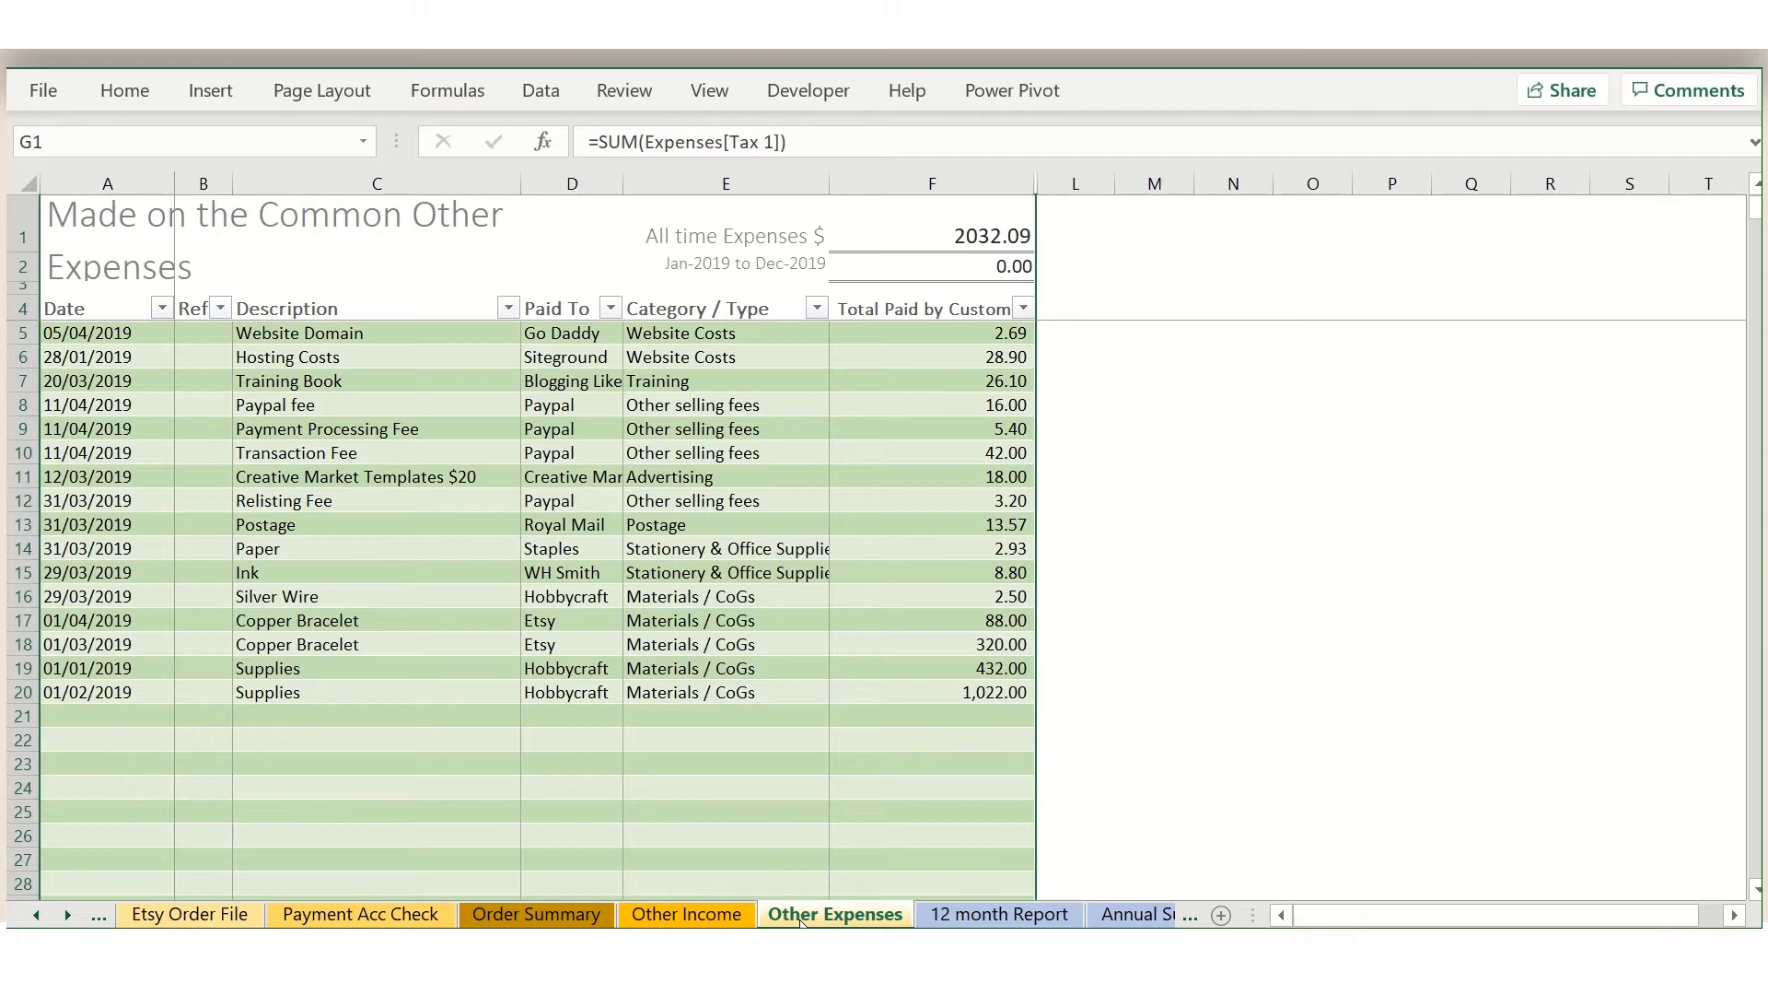
click(996, 914)
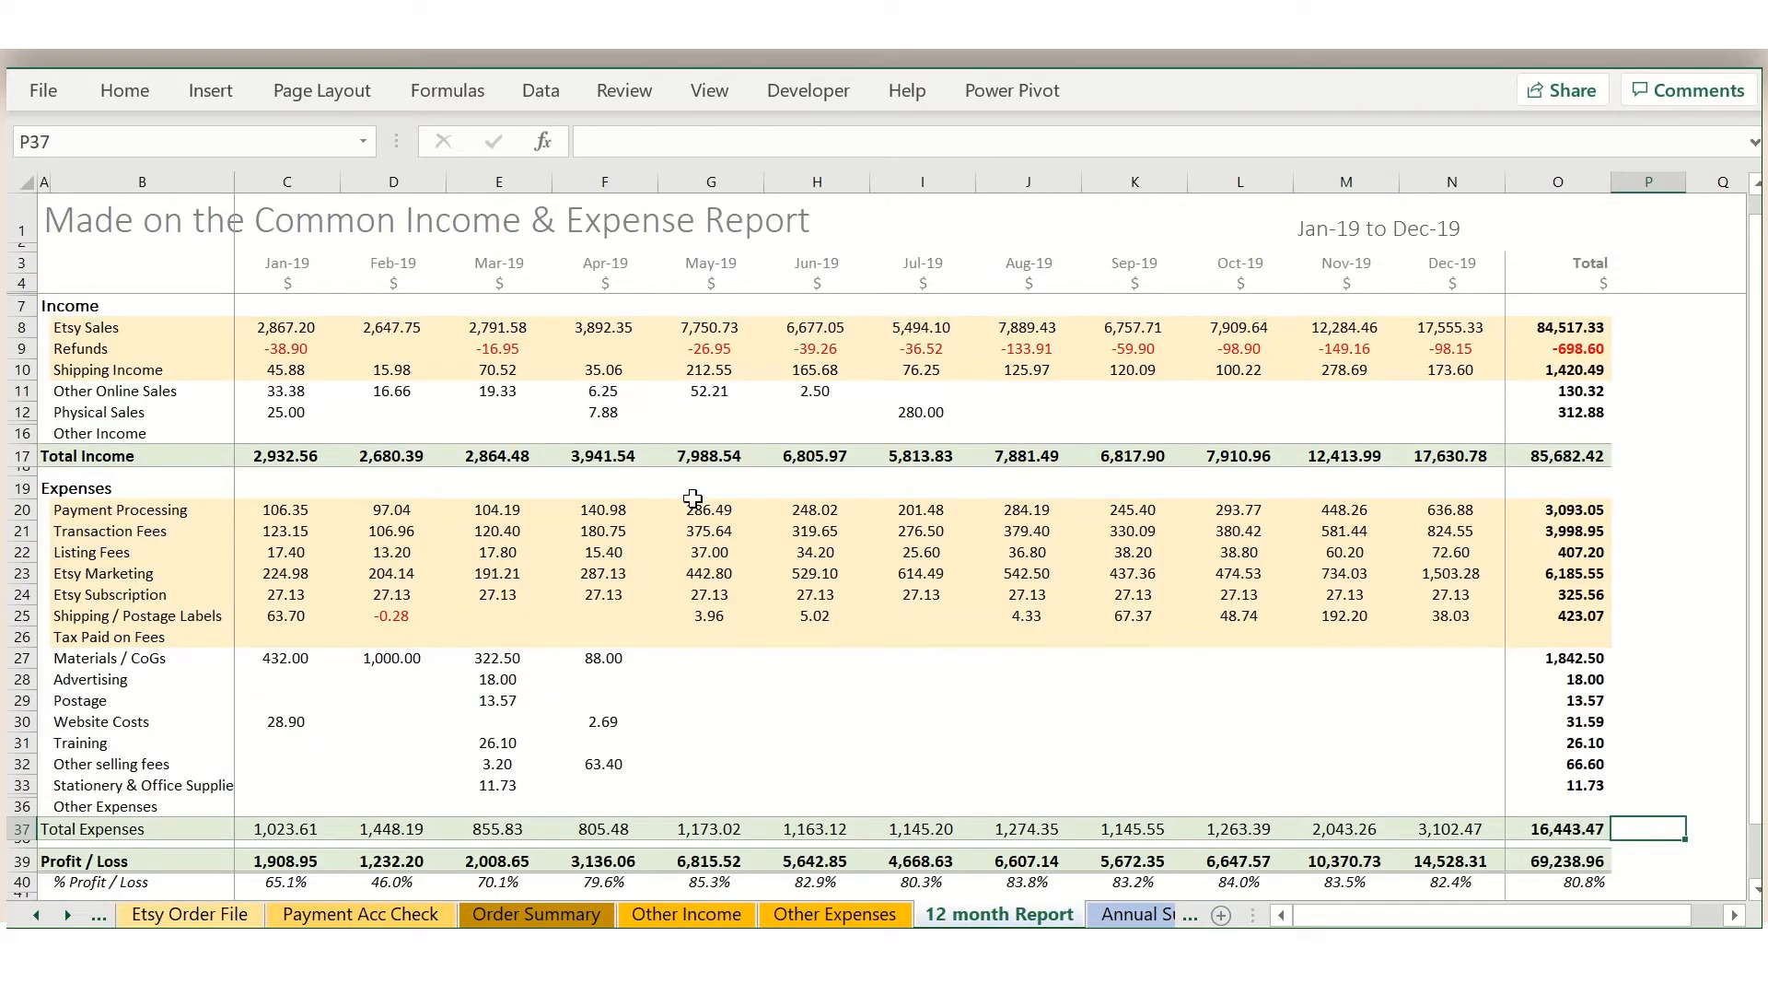
mouse_move(530, 722)
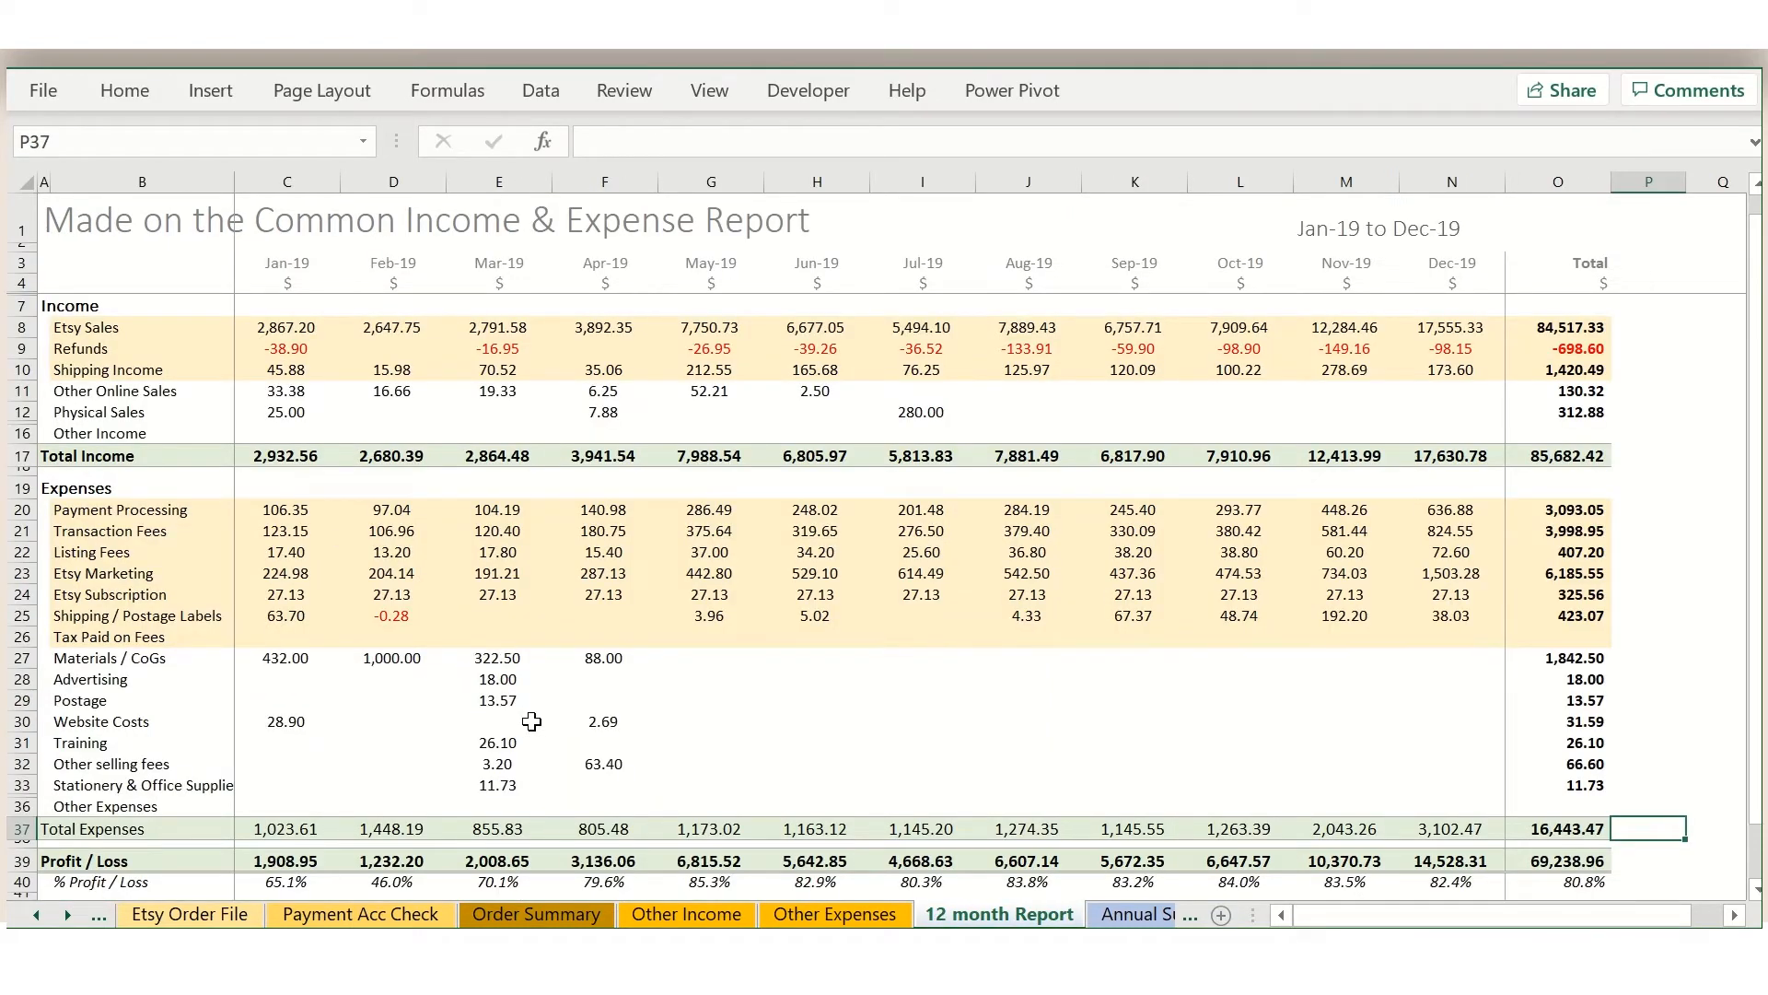
mouse_move(721, 711)
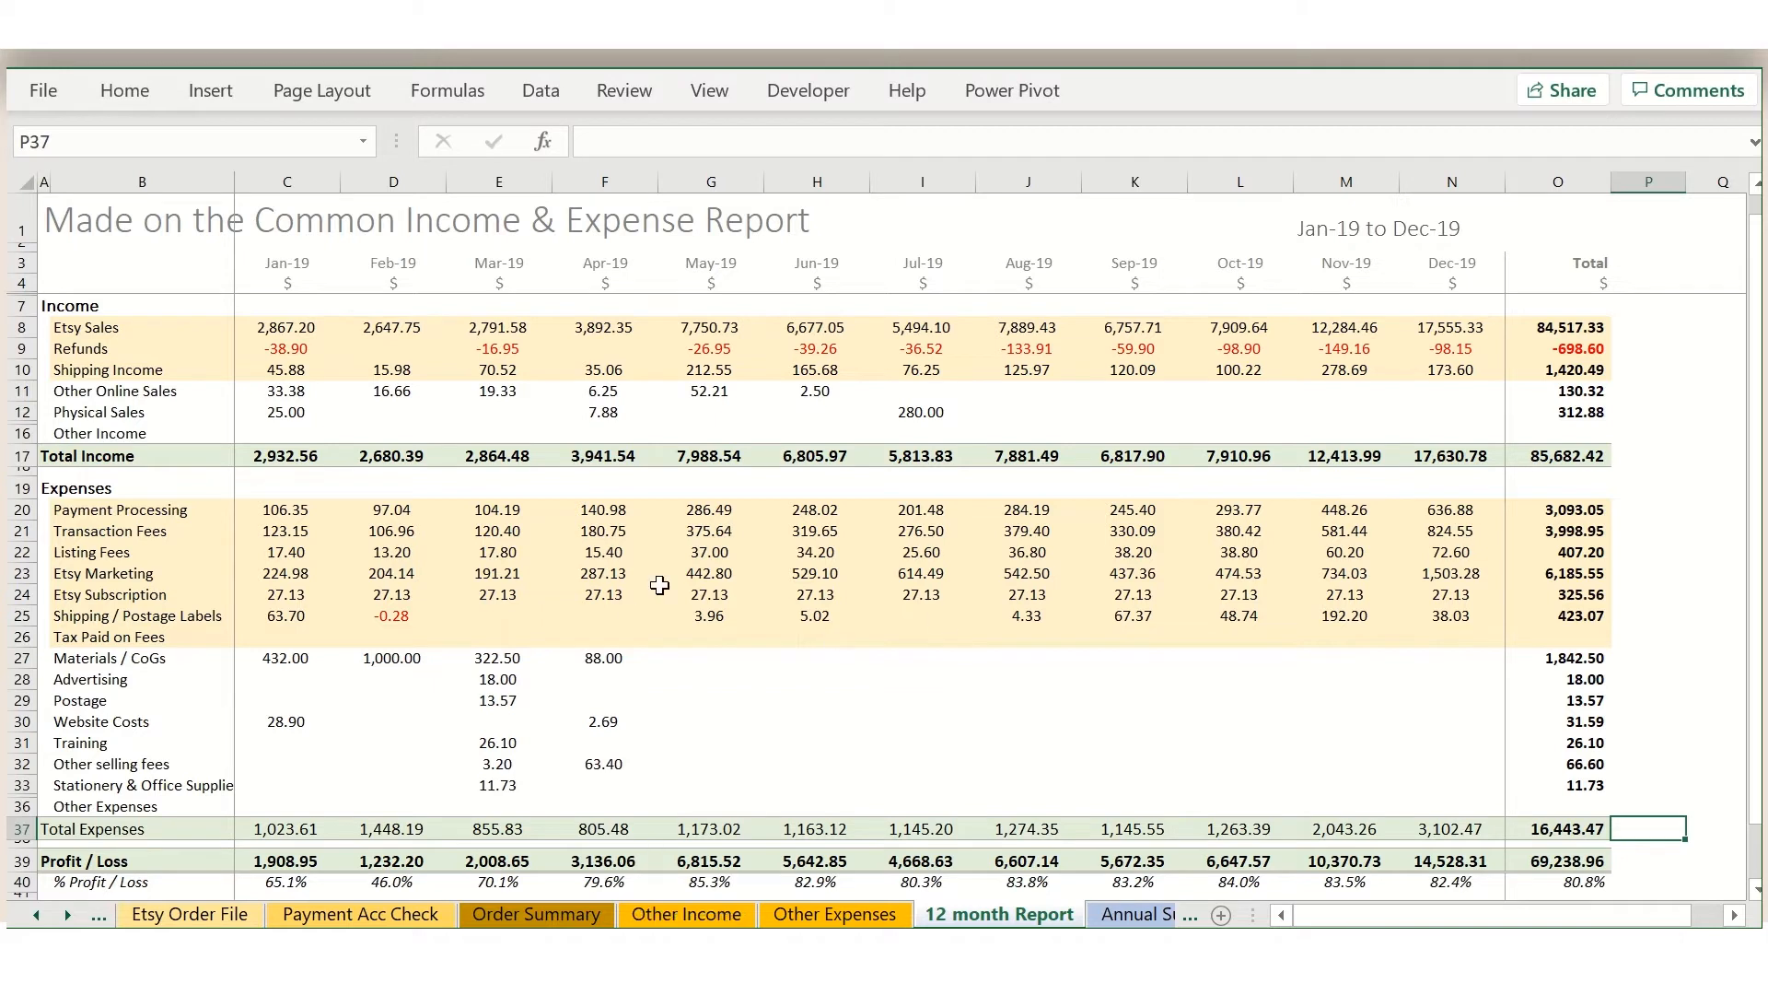
mouse_move(143, 454)
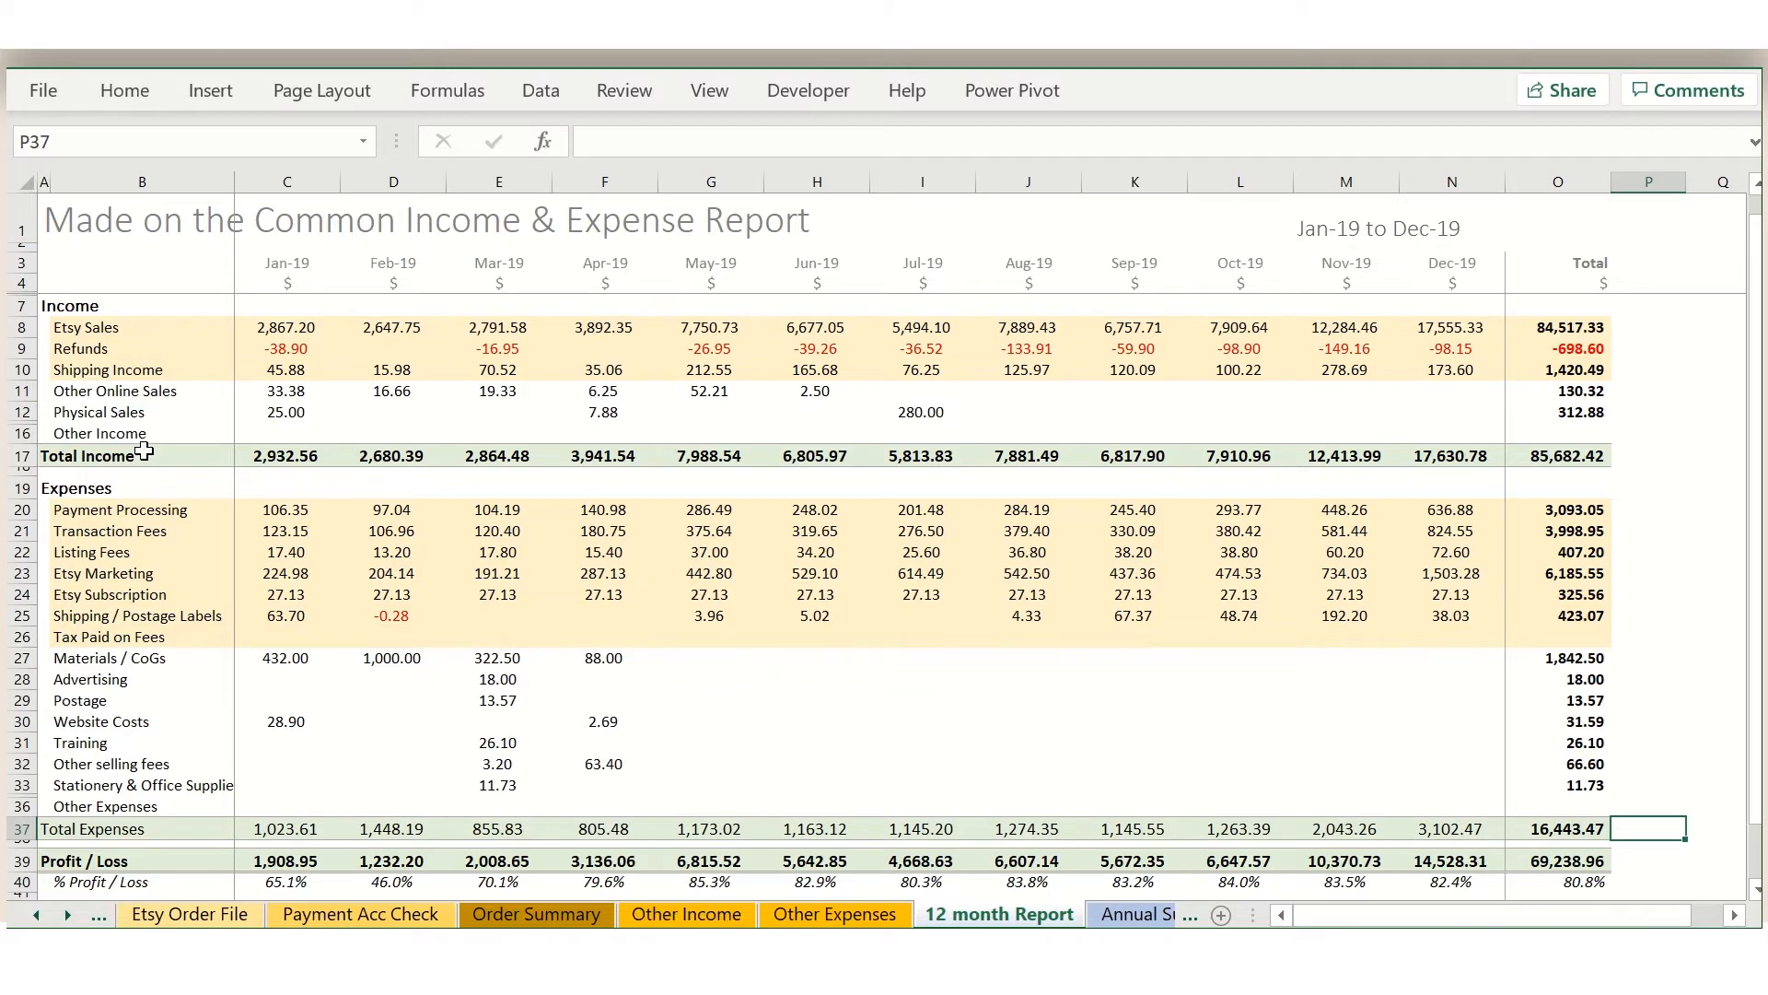
mouse_move(169, 595)
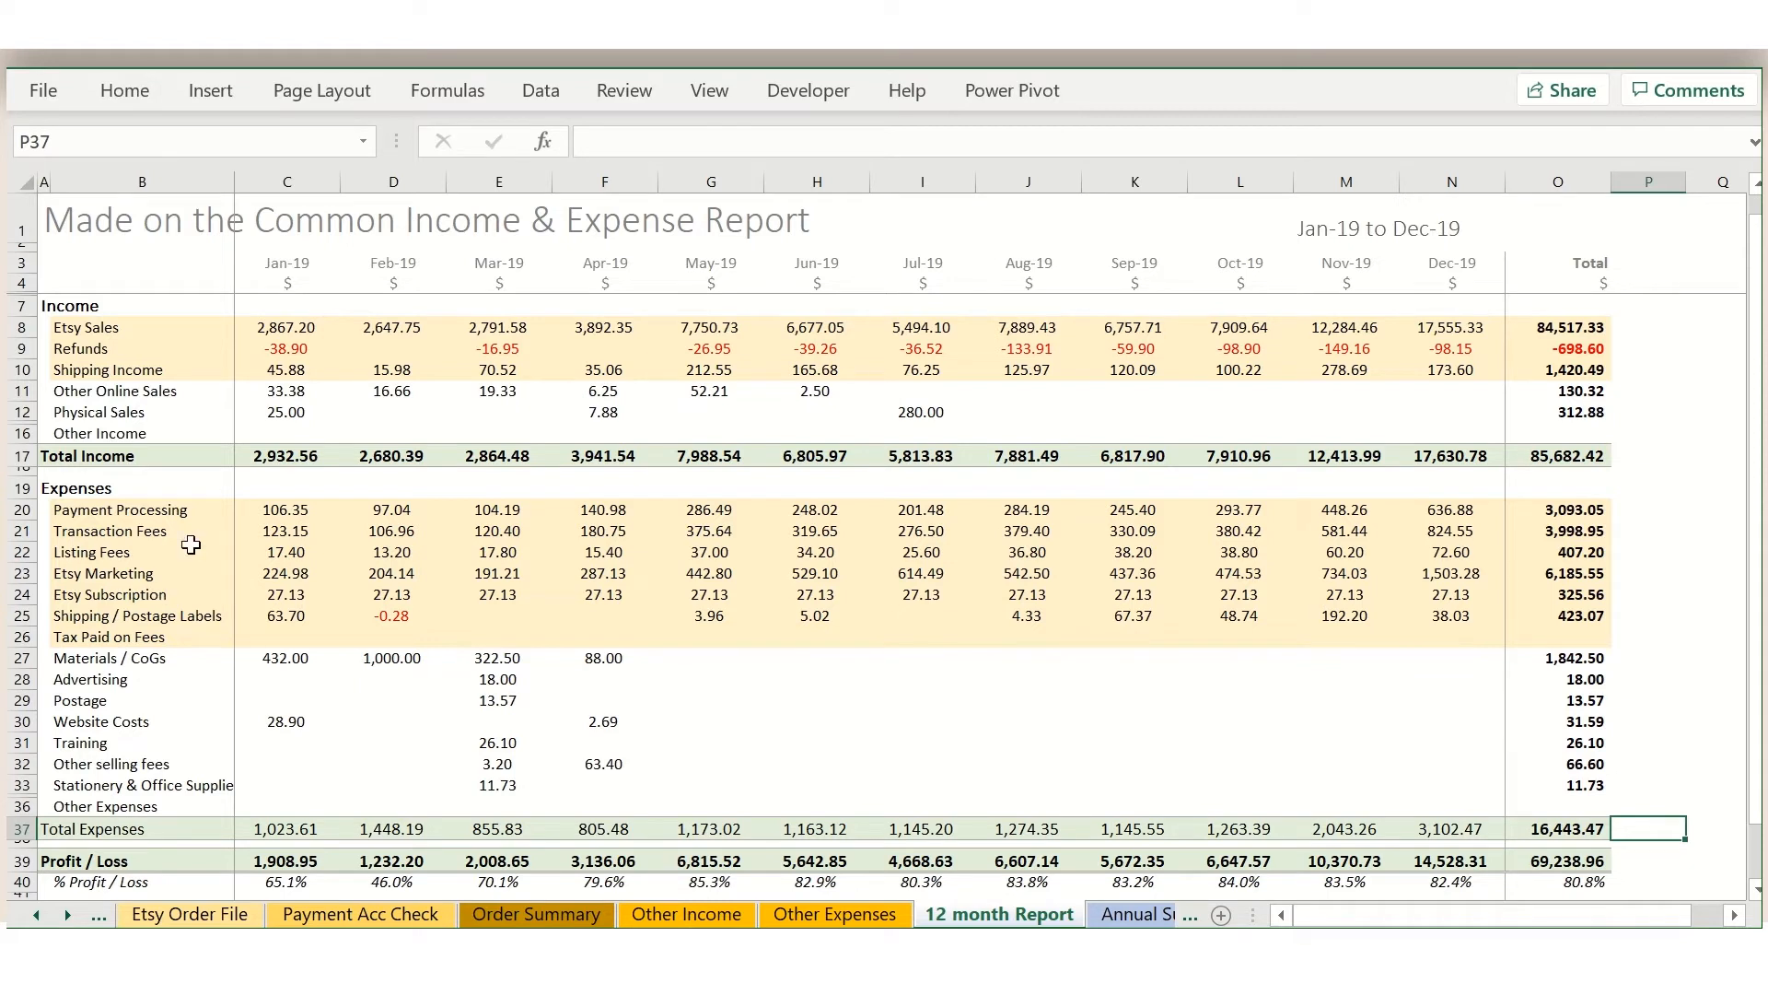
mouse_move(525, 579)
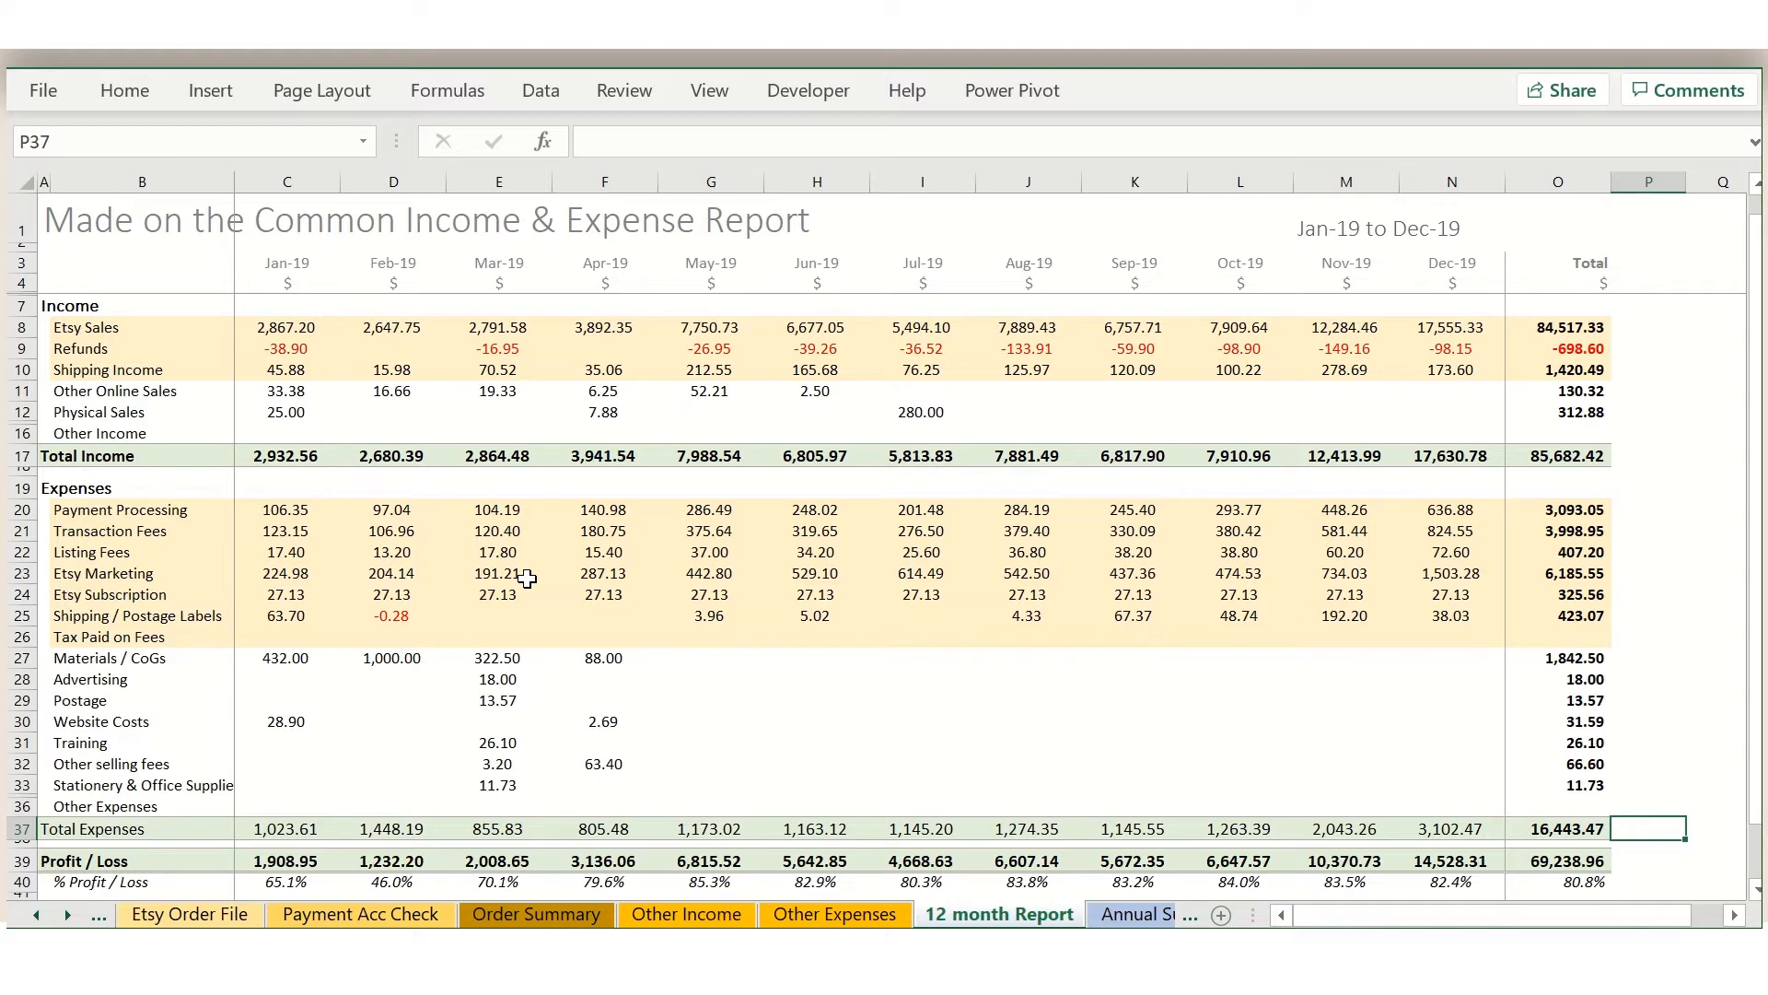
mouse_move(510, 697)
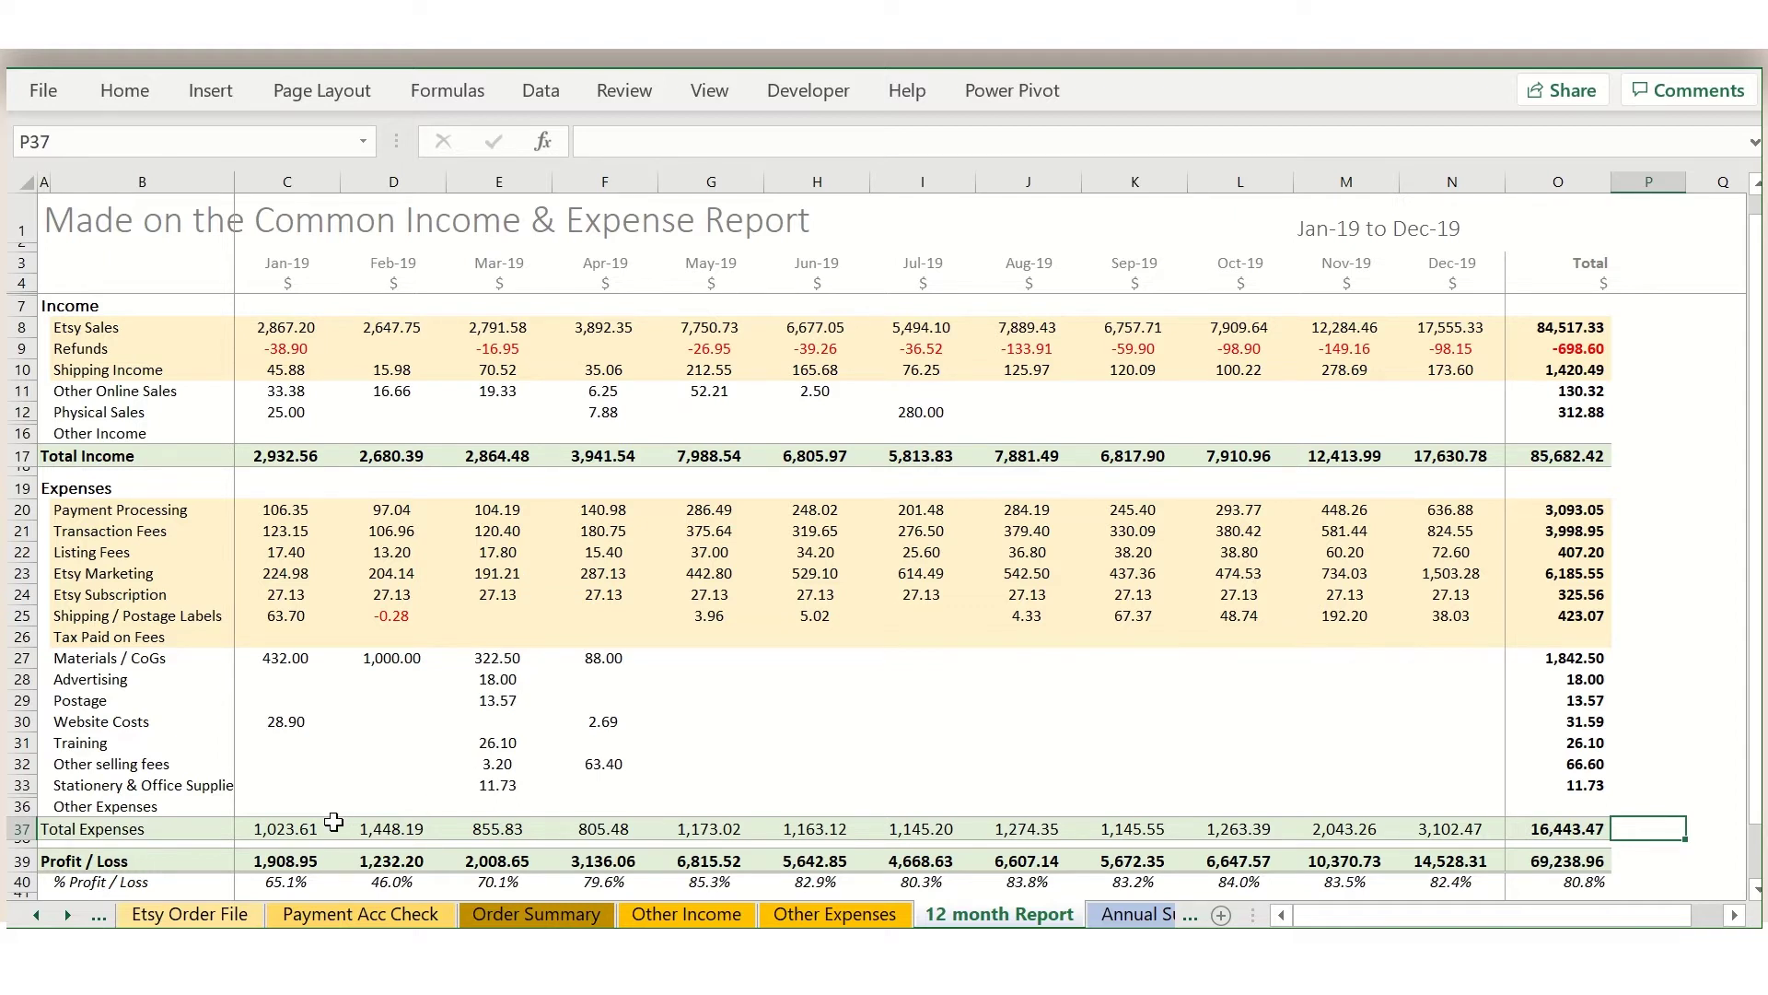
mouse_move(635, 691)
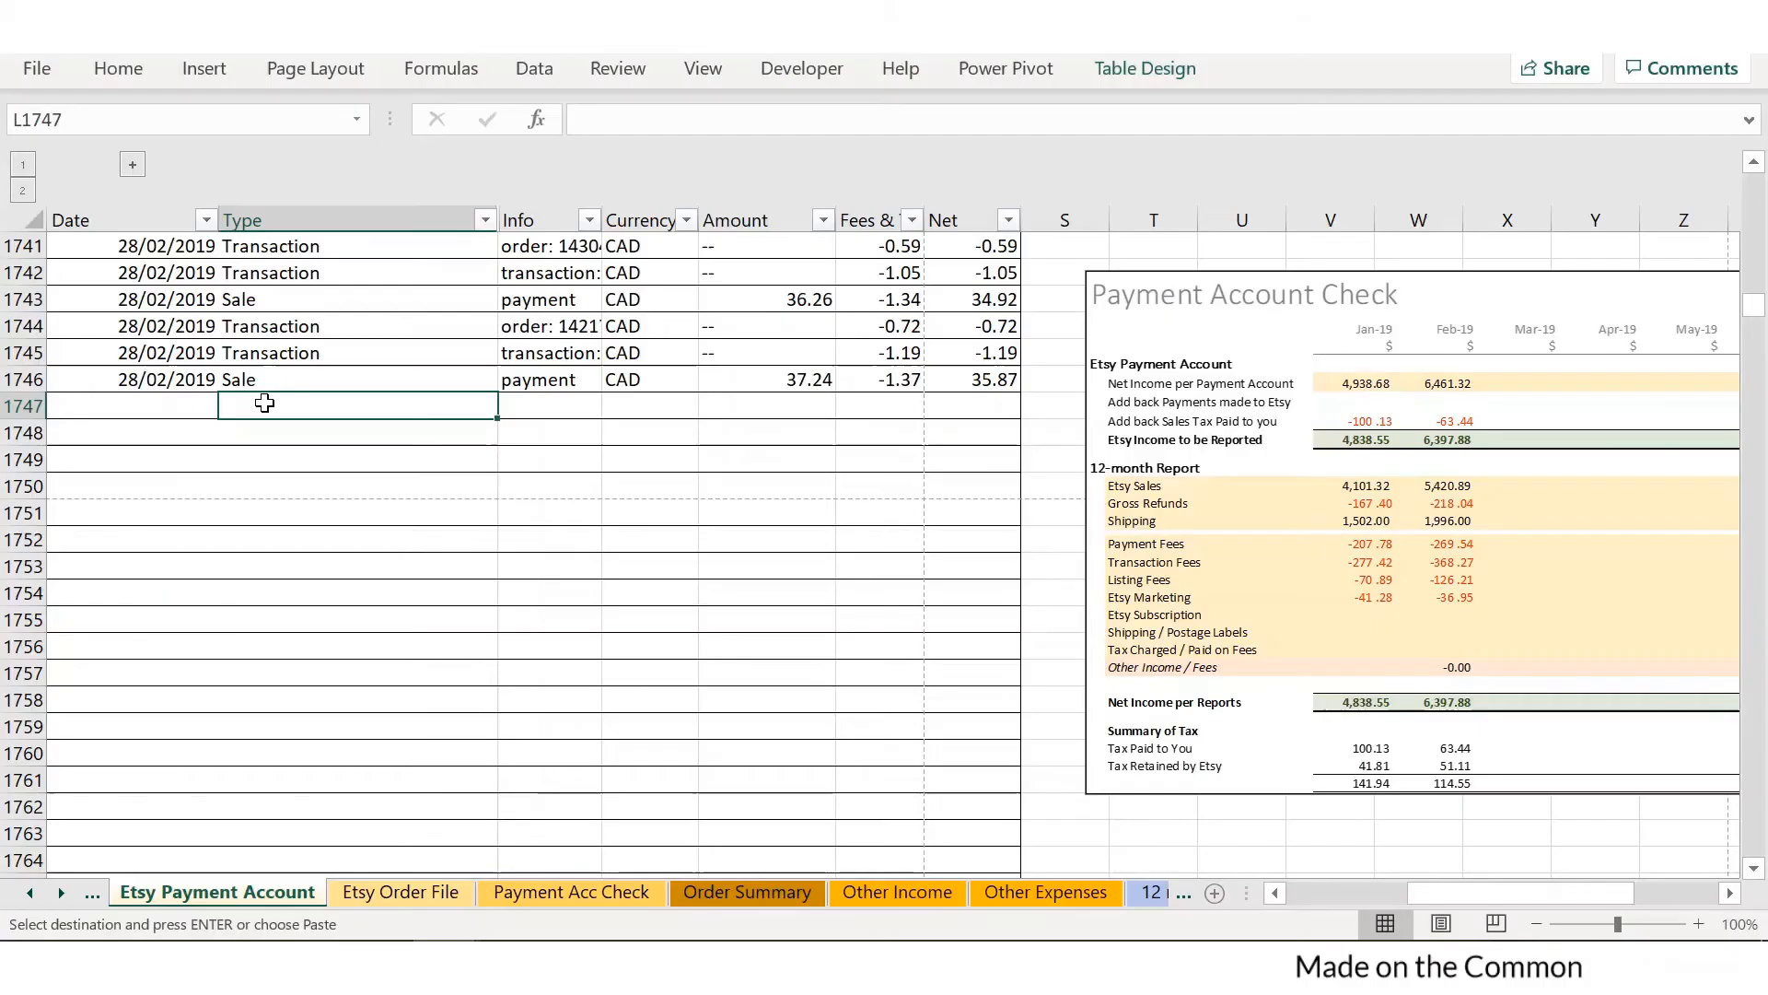
- Show the Etsy Order File sheet with orders entered through February 2019
click(118, 405)
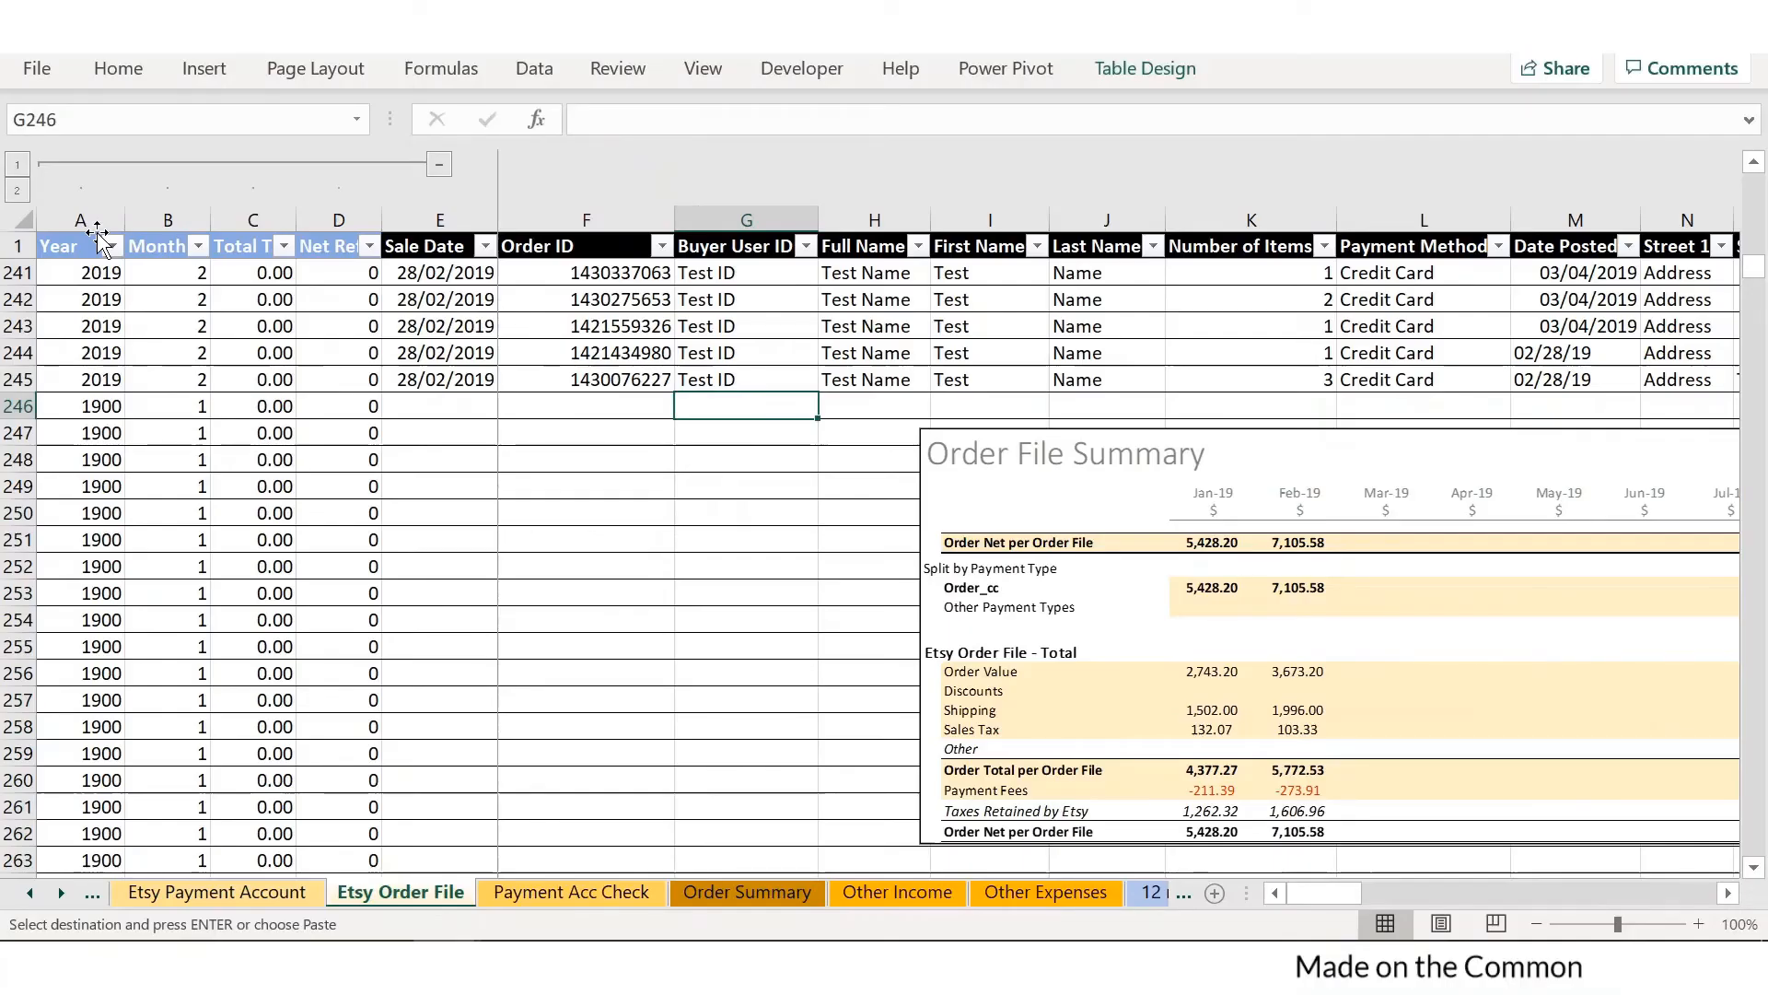
mouse_move(411, 402)
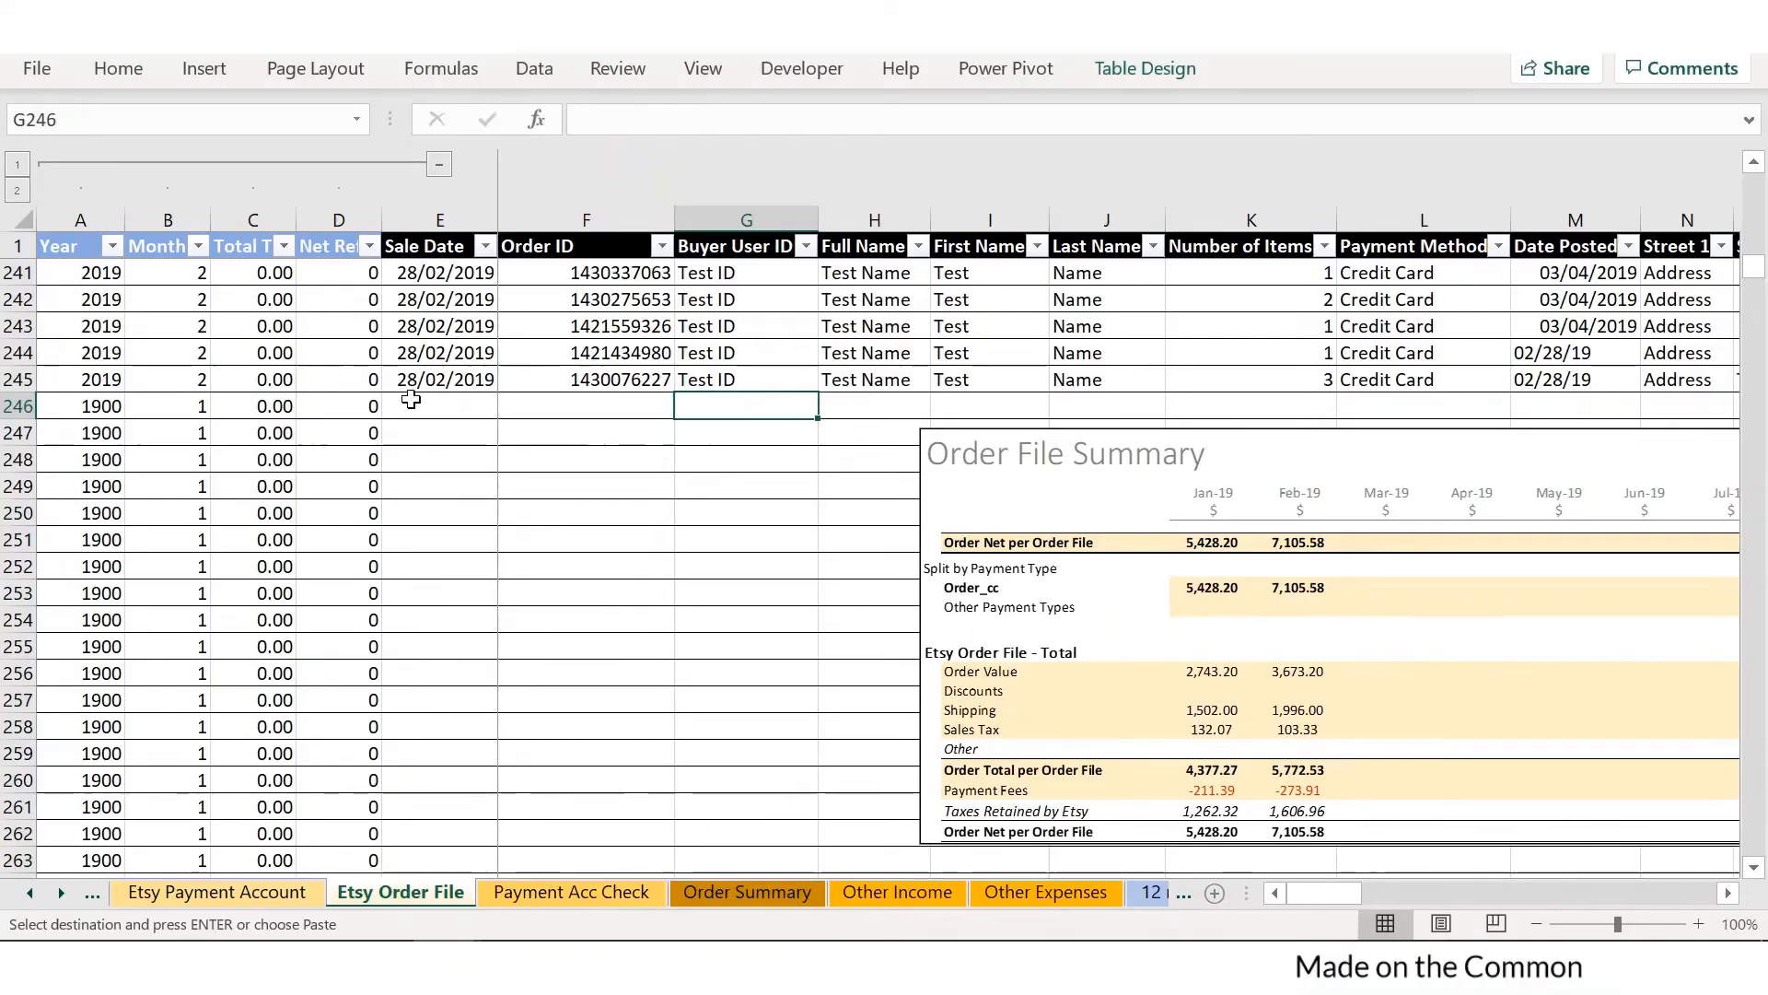
- Paste the March 2019 transactions into the first empty row of the Etsy Payment Account sheet
key(ctrl+v)
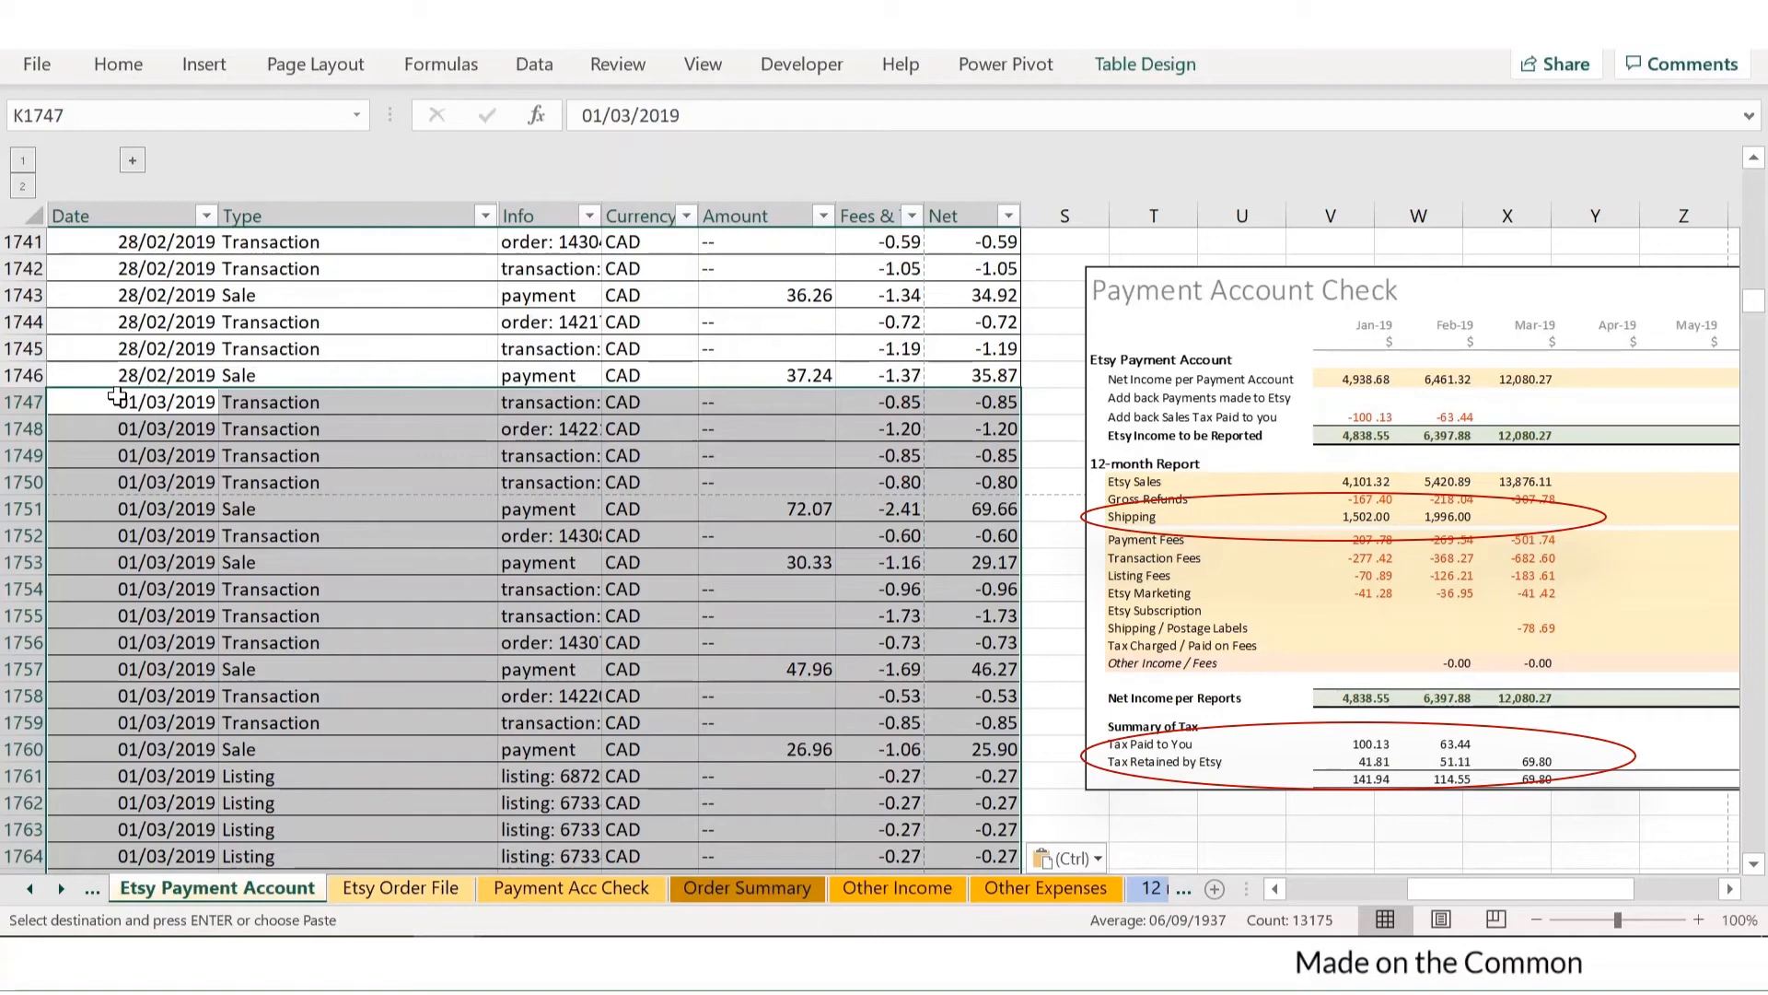
- Show the 12 month Report and highlight its Mar-19 column with profit 11,876.95
click(991, 891)
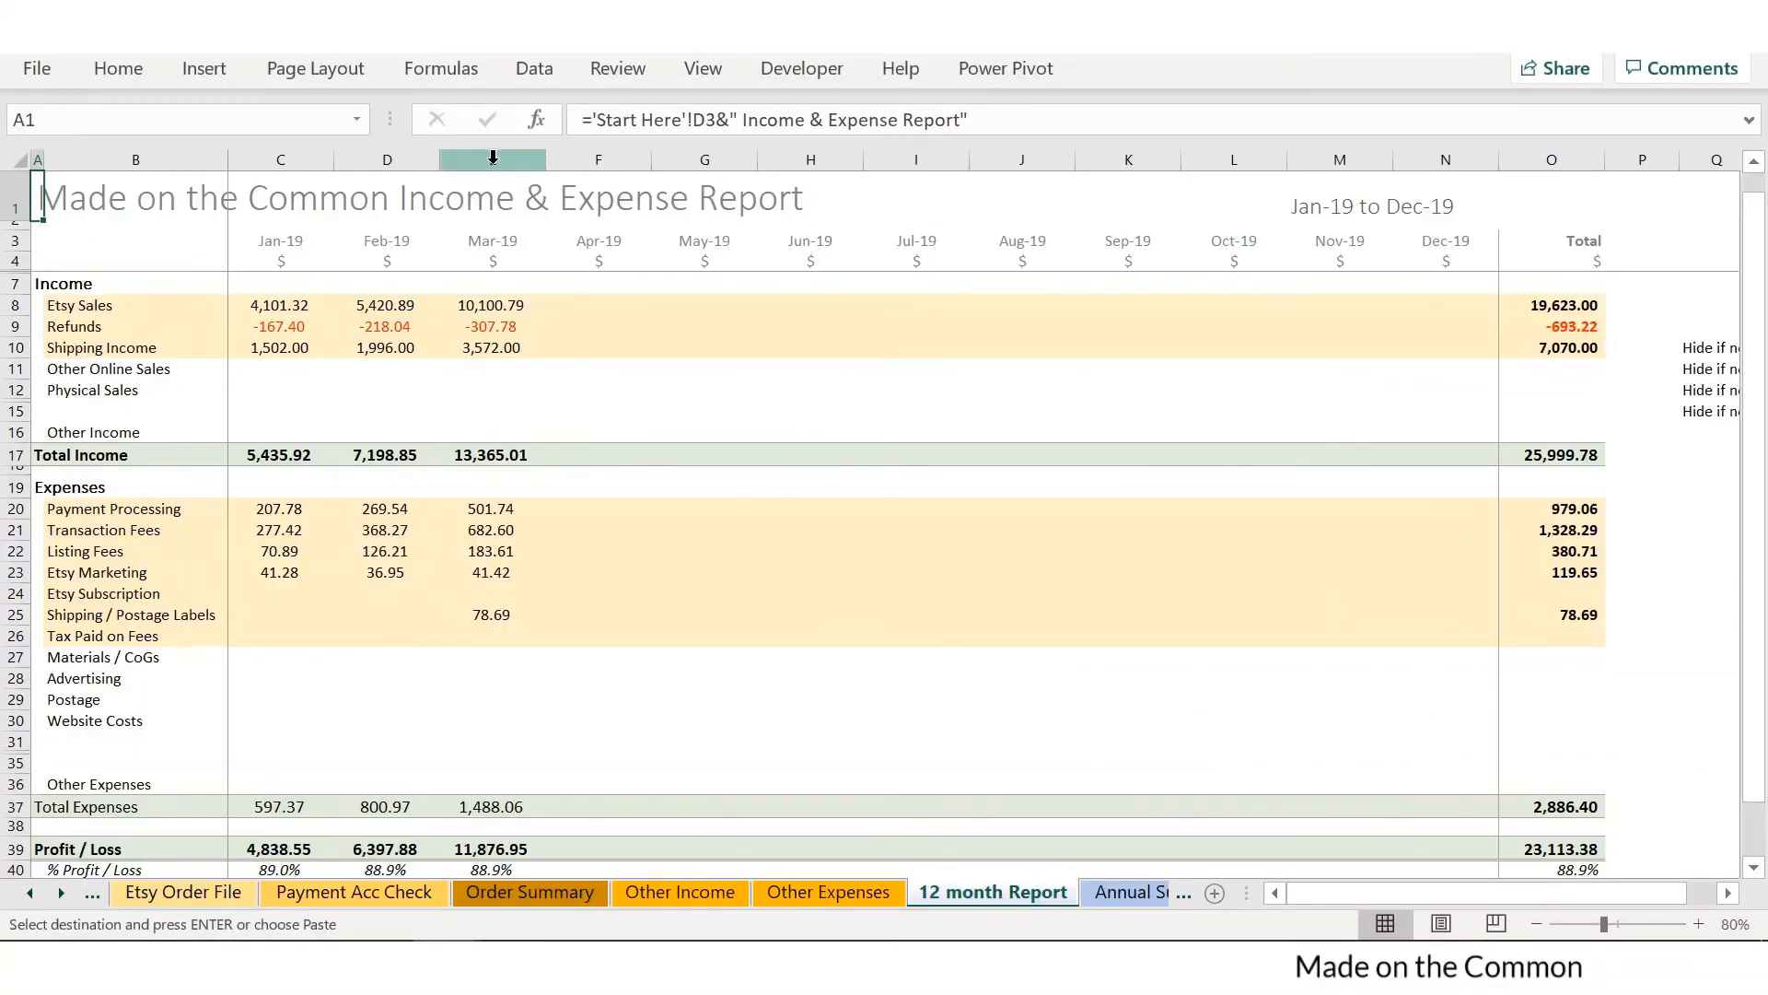
click(492, 158)
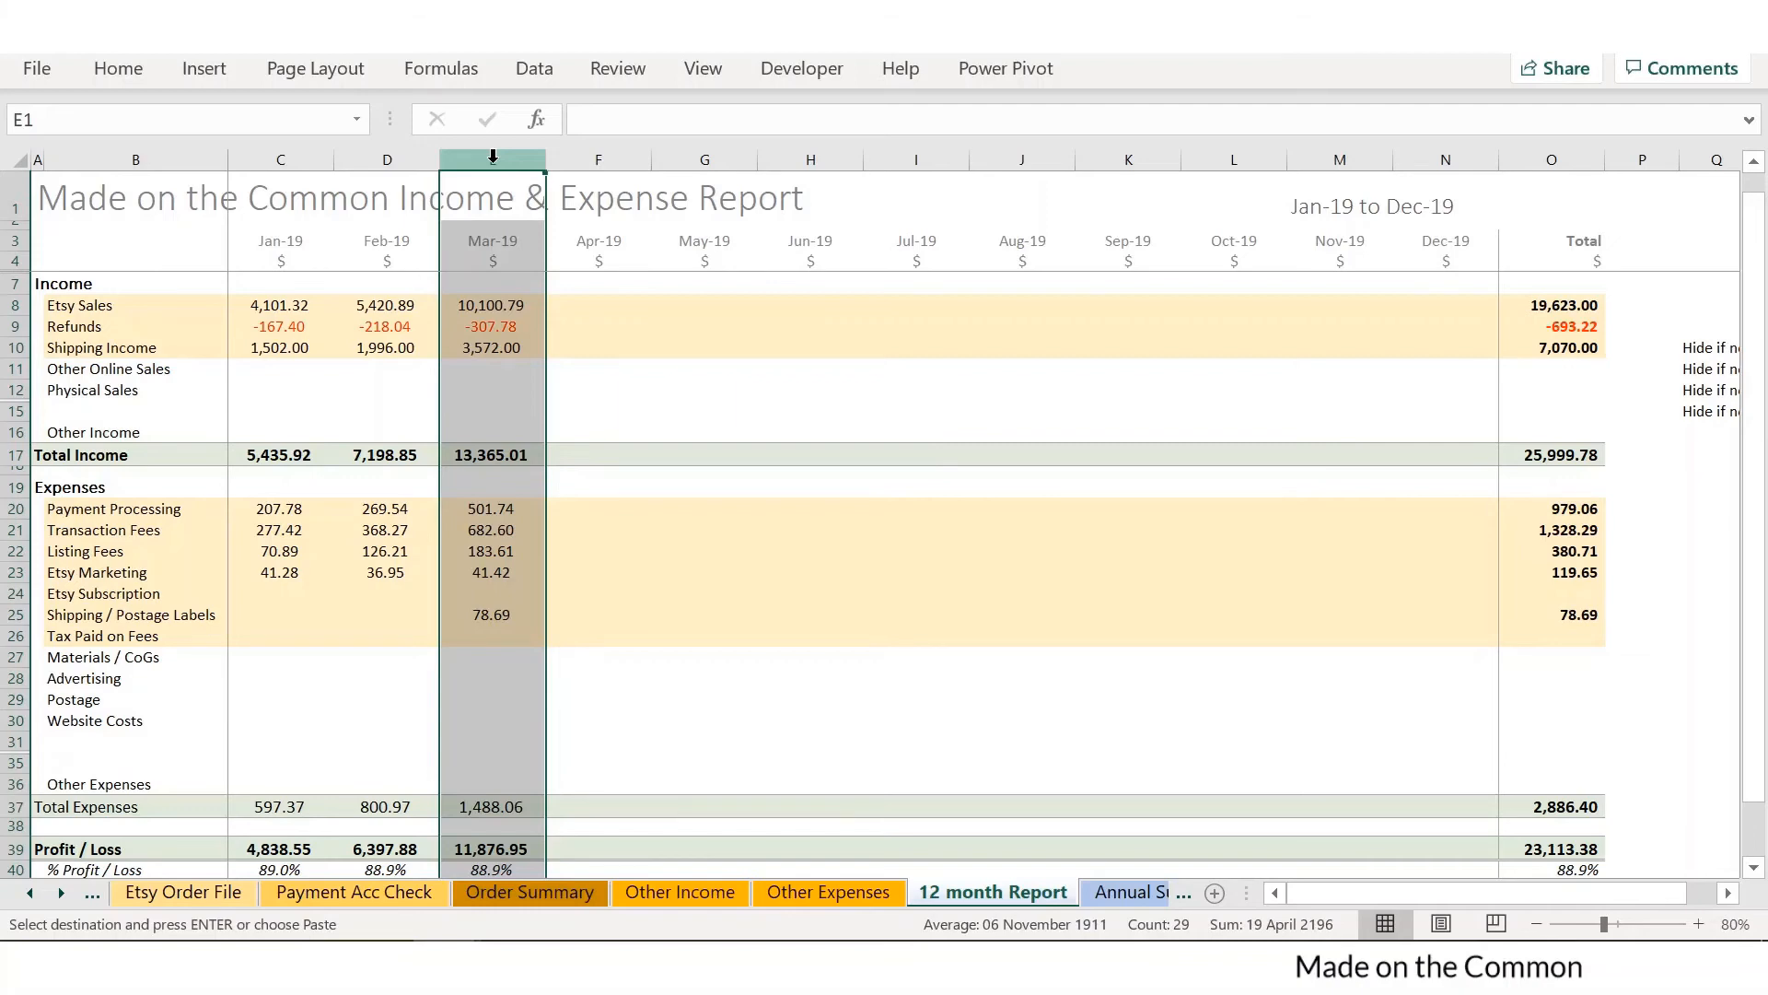
- Set the Sales Tax Summary's chosen state to Tennessee so the monthly tax rows recalculate
click(779, 892)
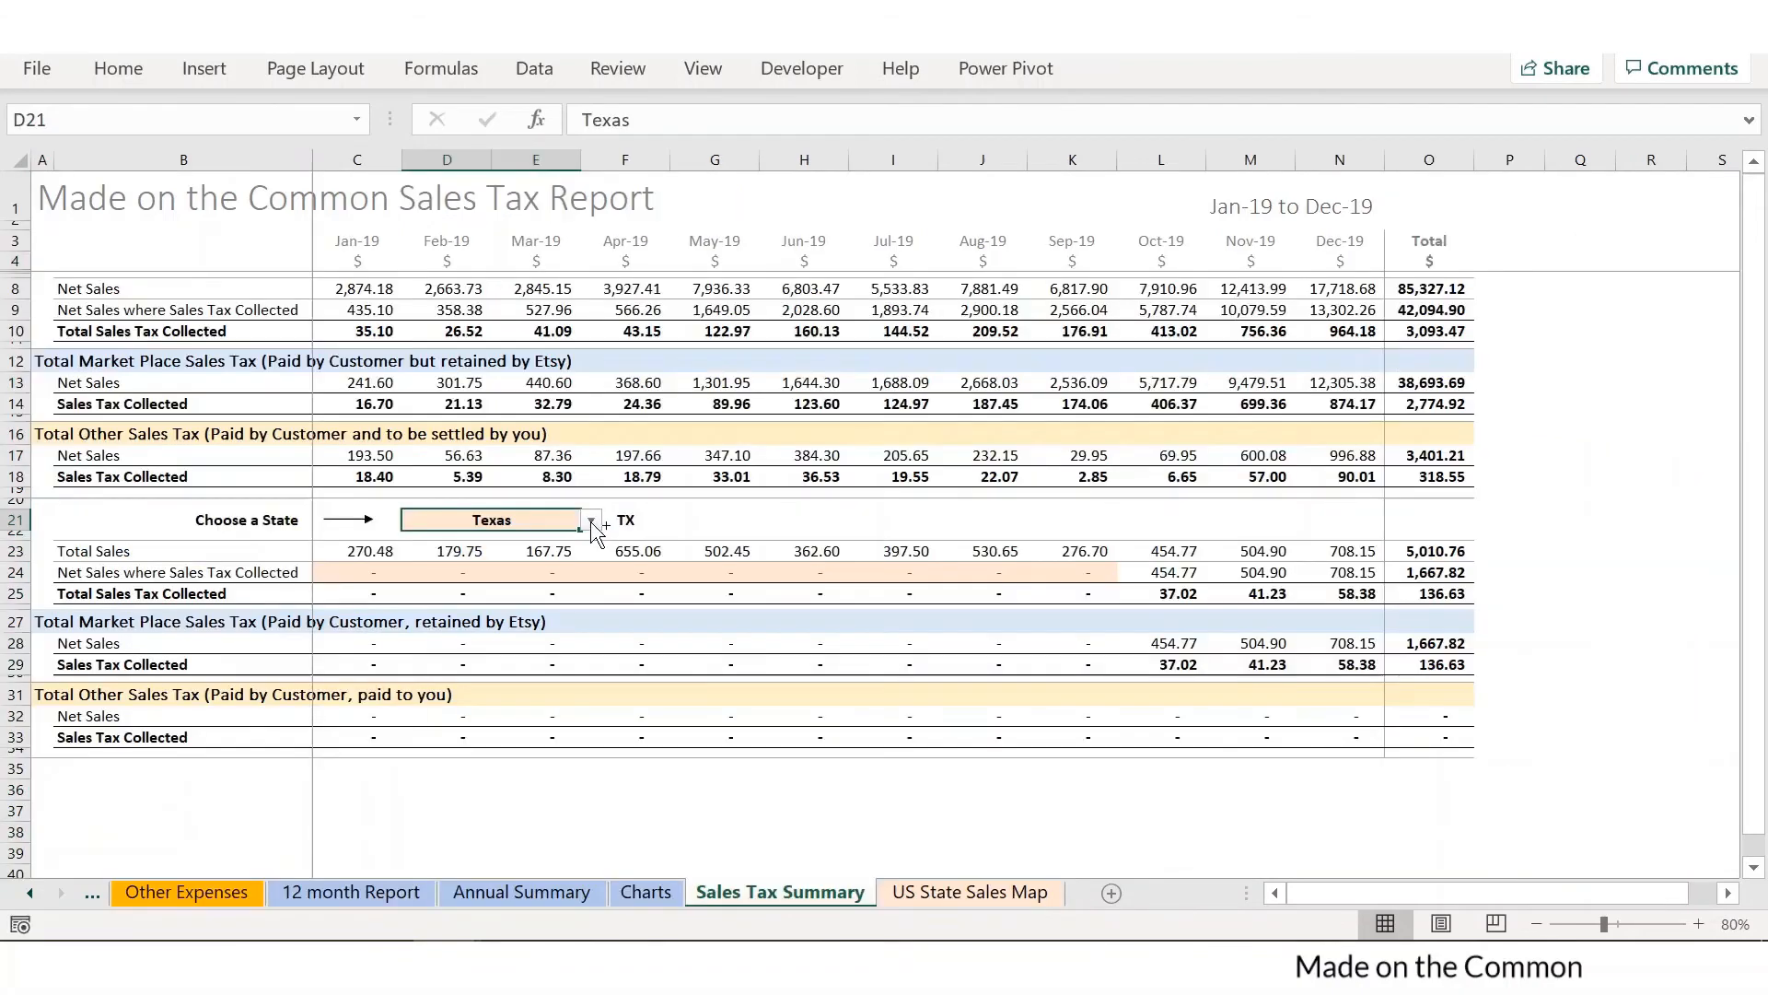
click(591, 519)
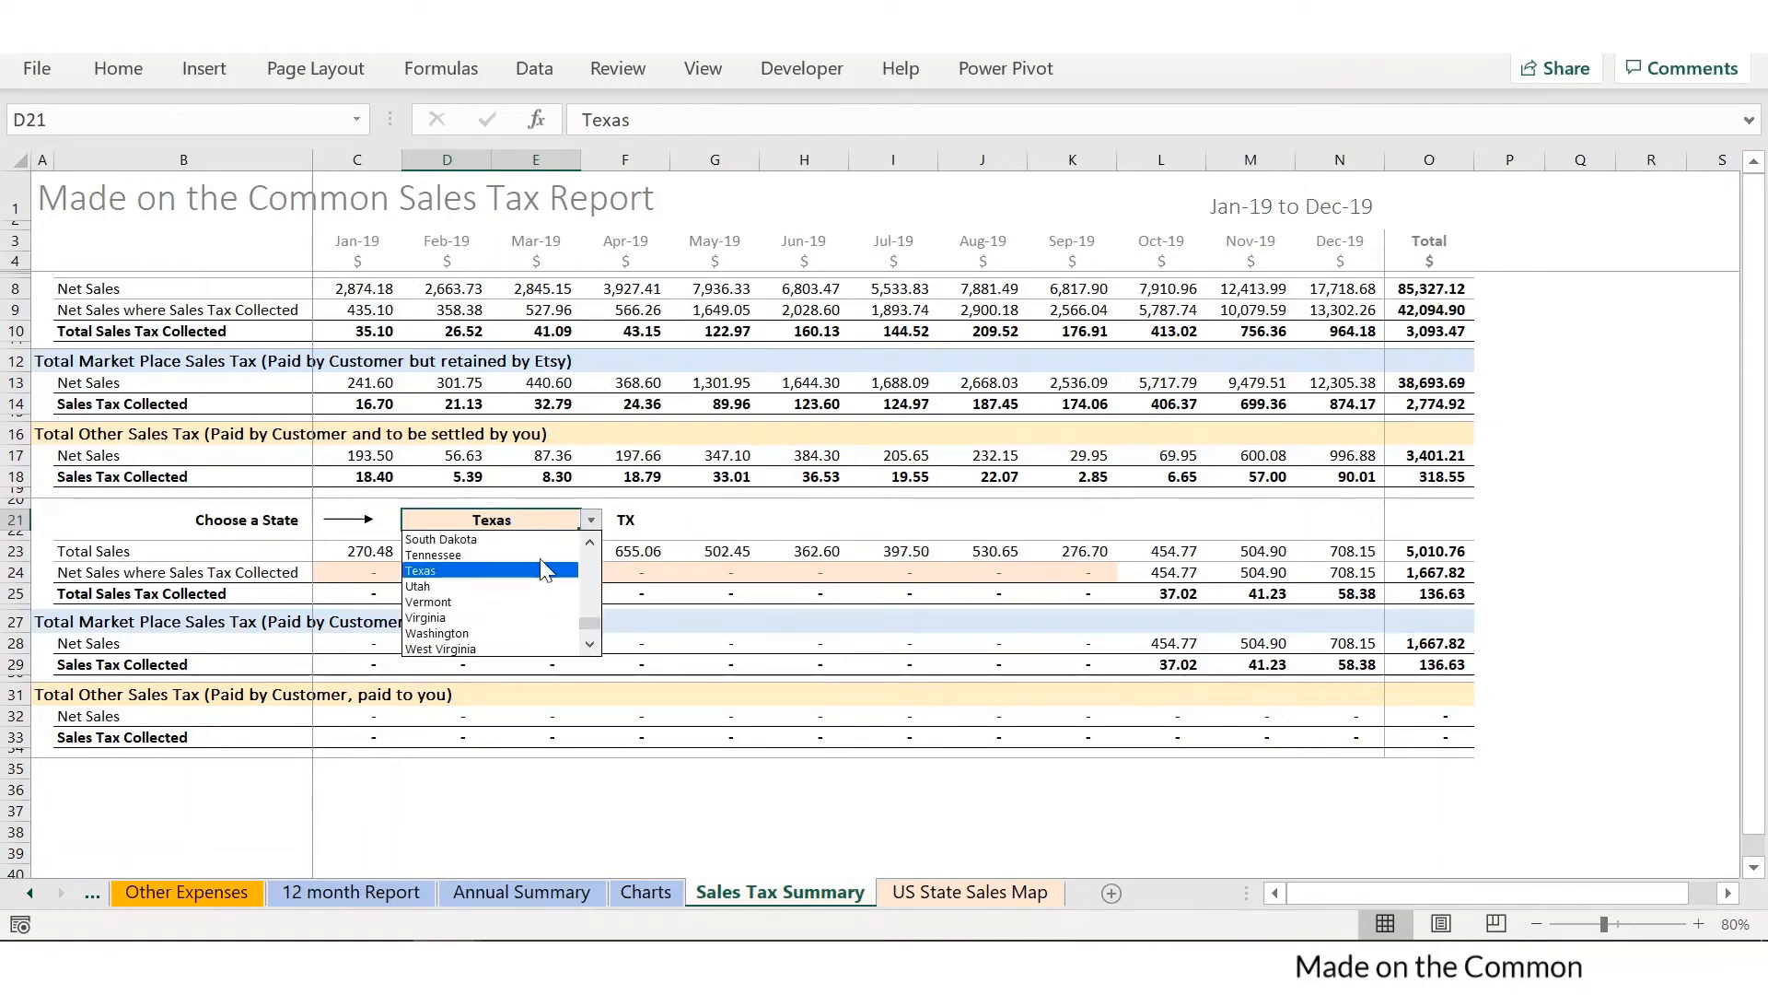
click(431, 555)
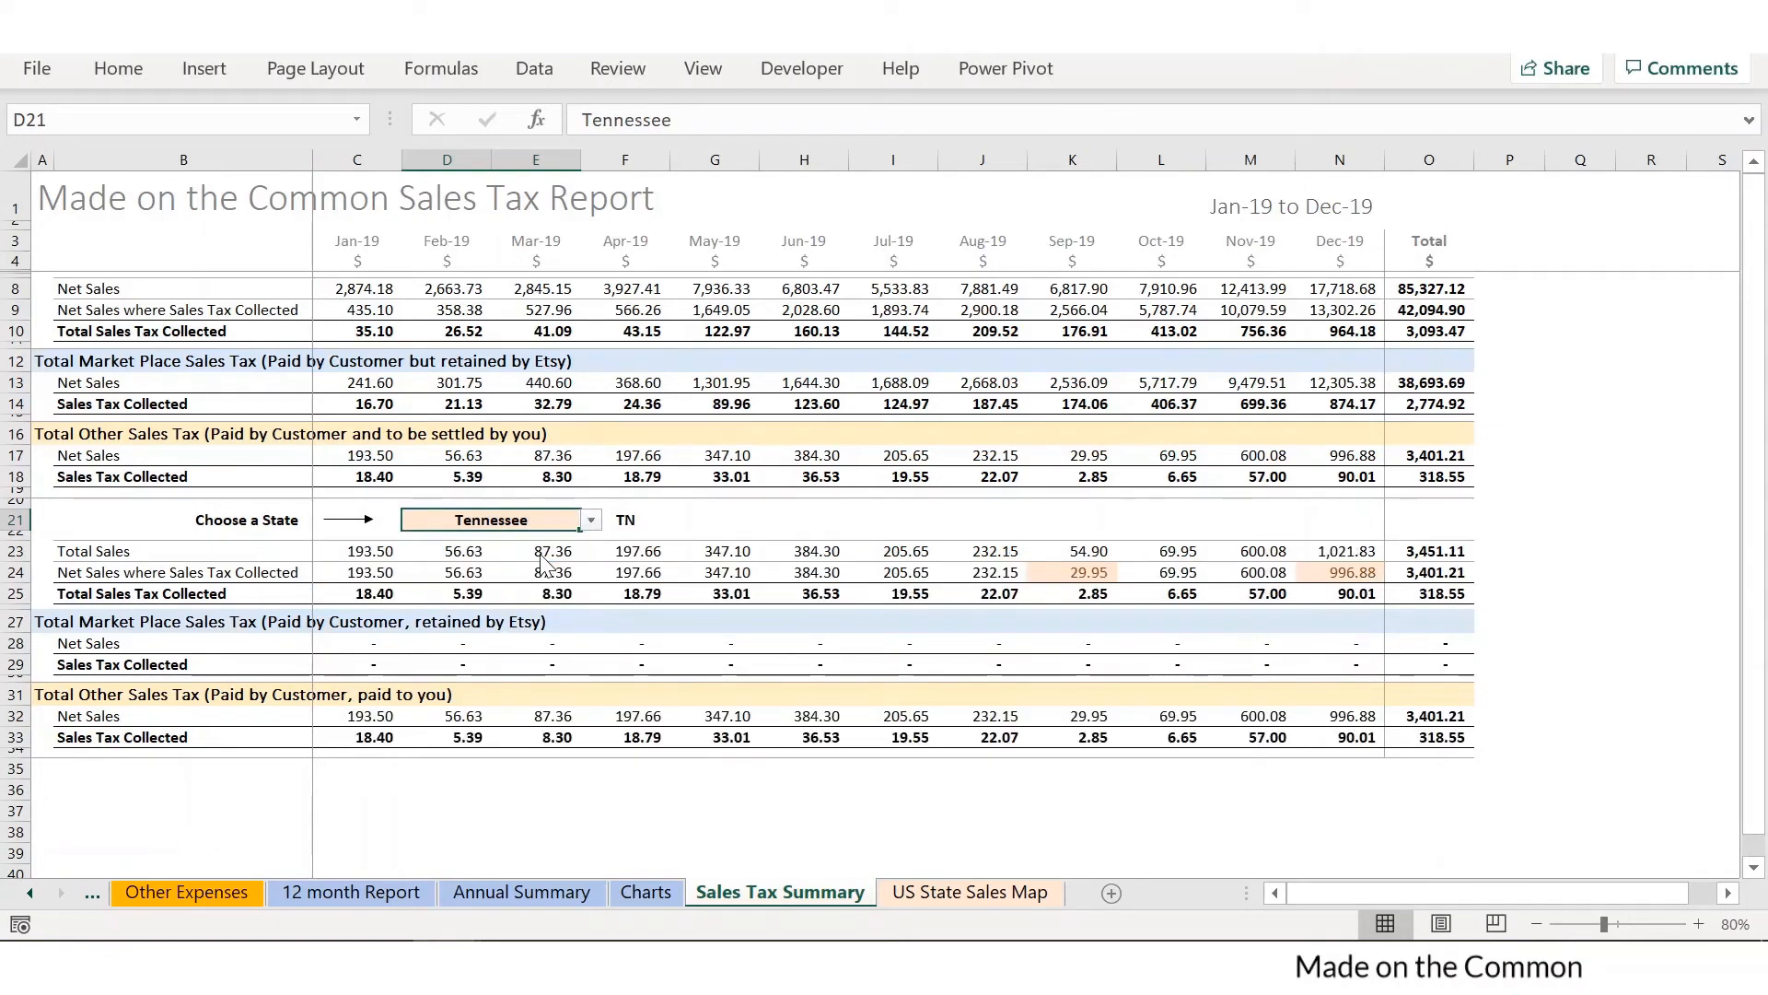